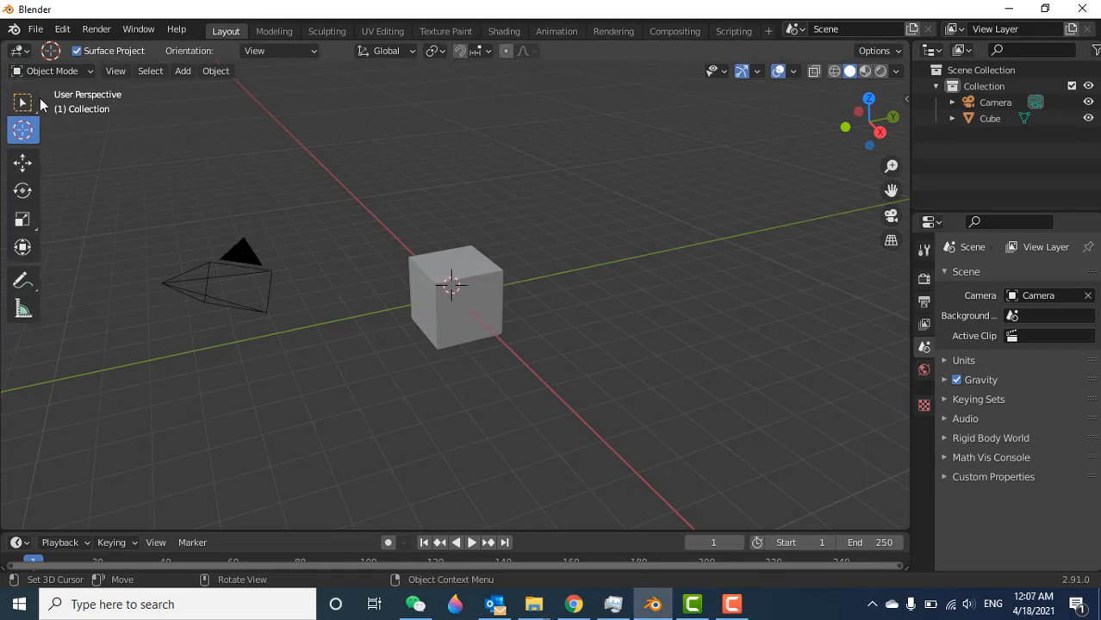
# Step: Delete the default cube so only the camera remains in the scene
pyautogui.click(17, 103)
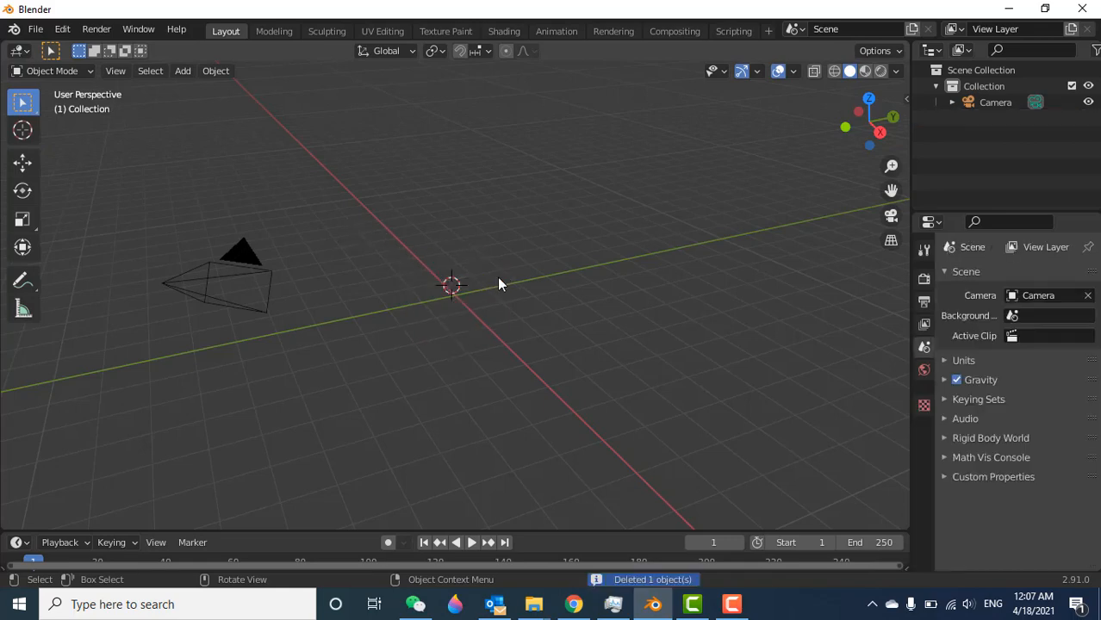
pyautogui.moveTo(868, 104)
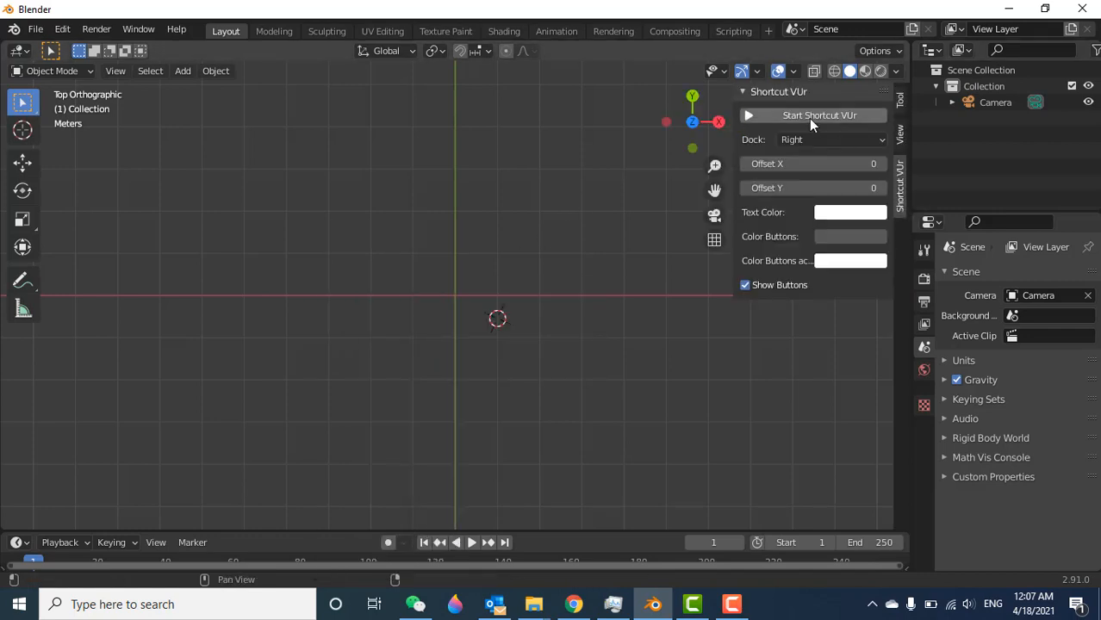
# Step: Turn on the keystroke overlay and add a Bezier curve via Shift+A > Curve > Bezier
pyautogui.click(823, 114)
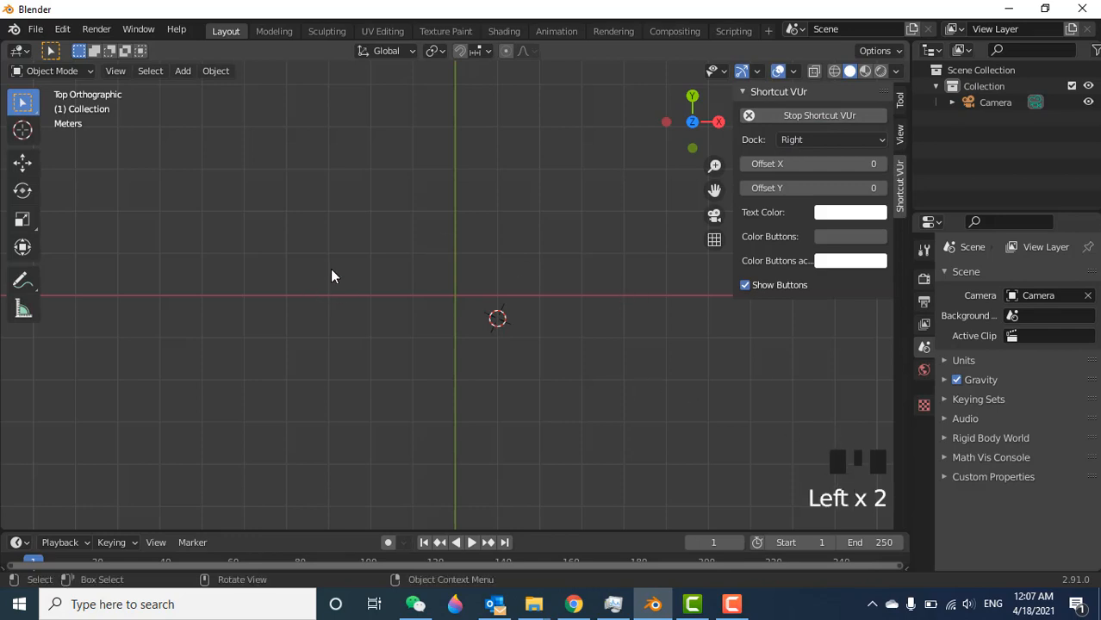
pyautogui.press('Shift+A')
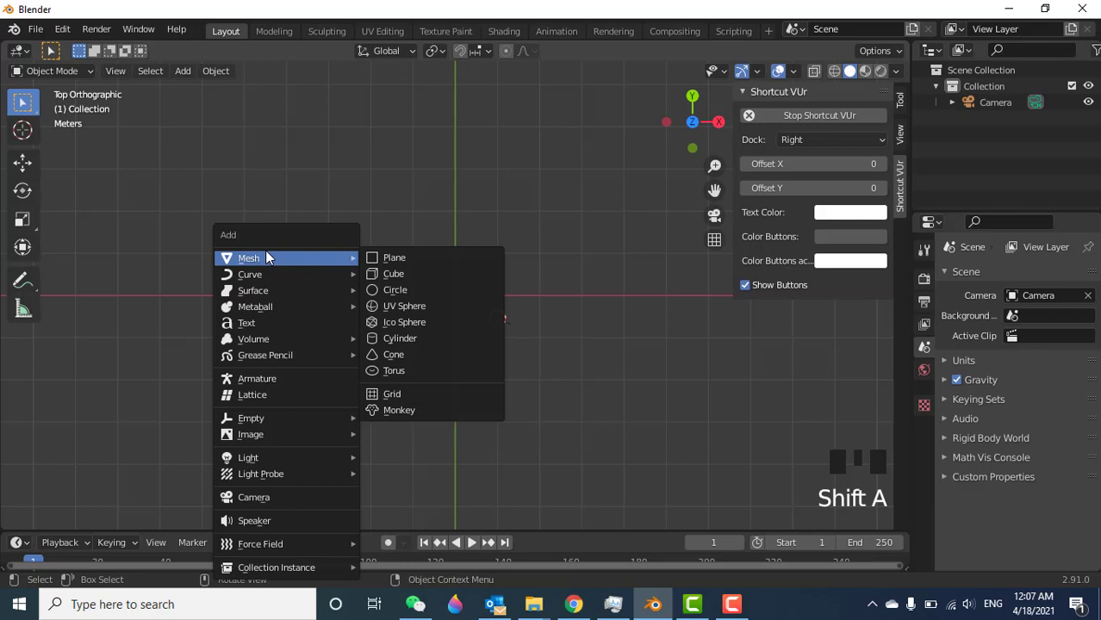
pyautogui.moveTo(404, 289)
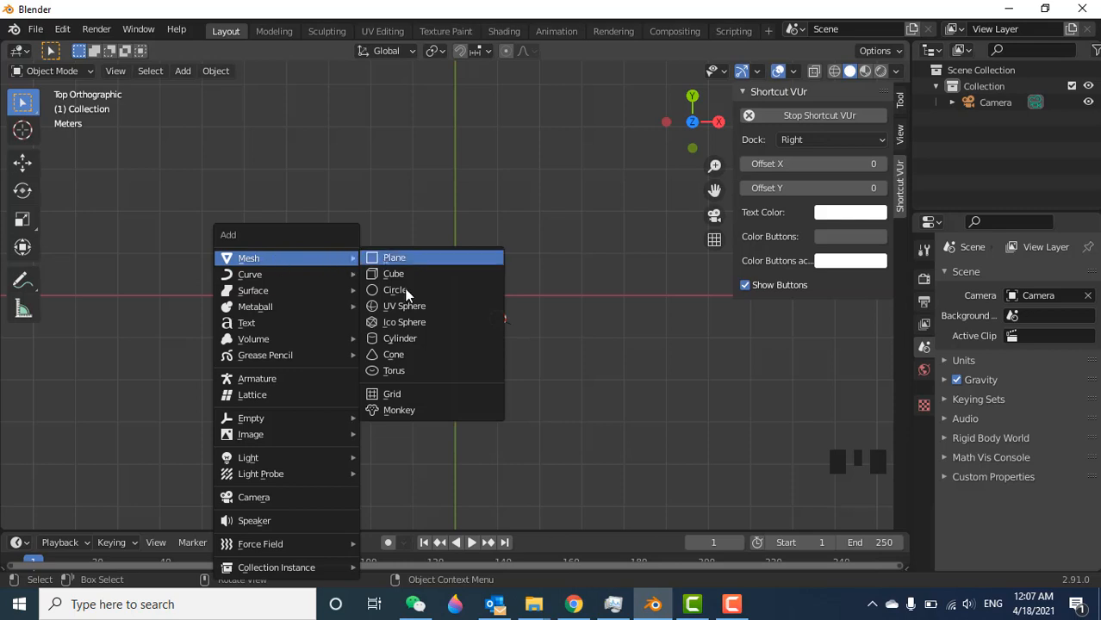
pyautogui.moveTo(250, 274)
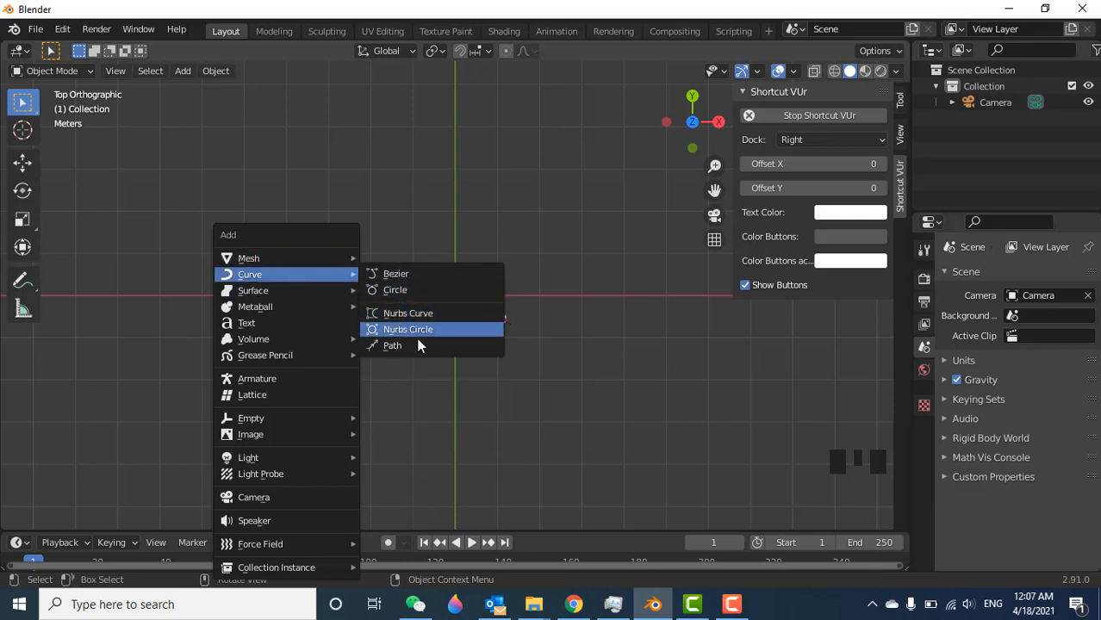
pyautogui.click(396, 272)
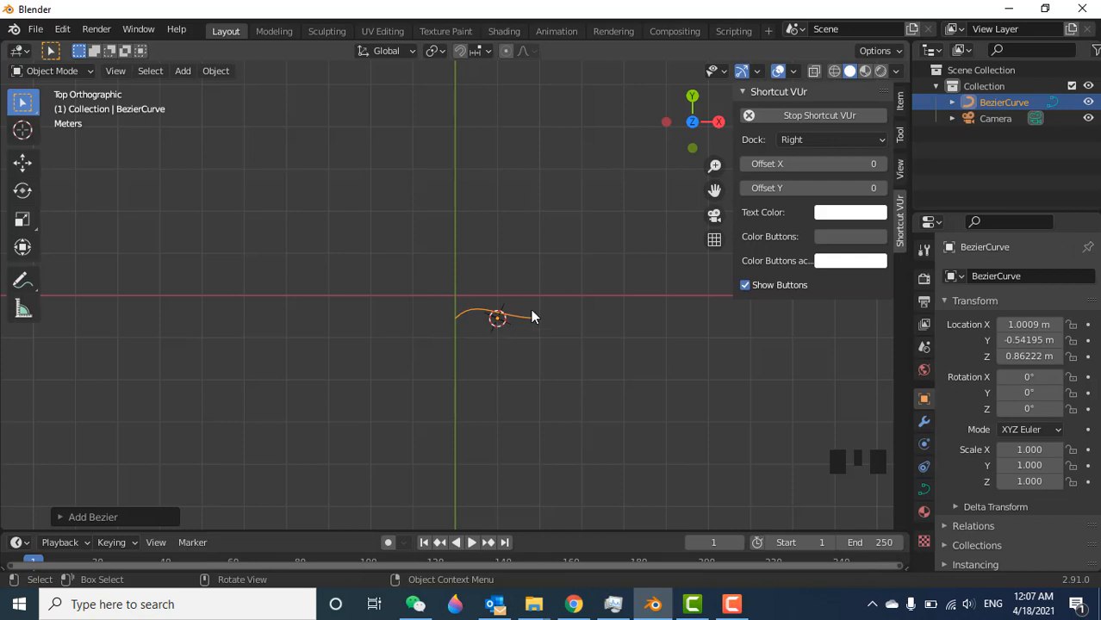
pyautogui.scroll(3)
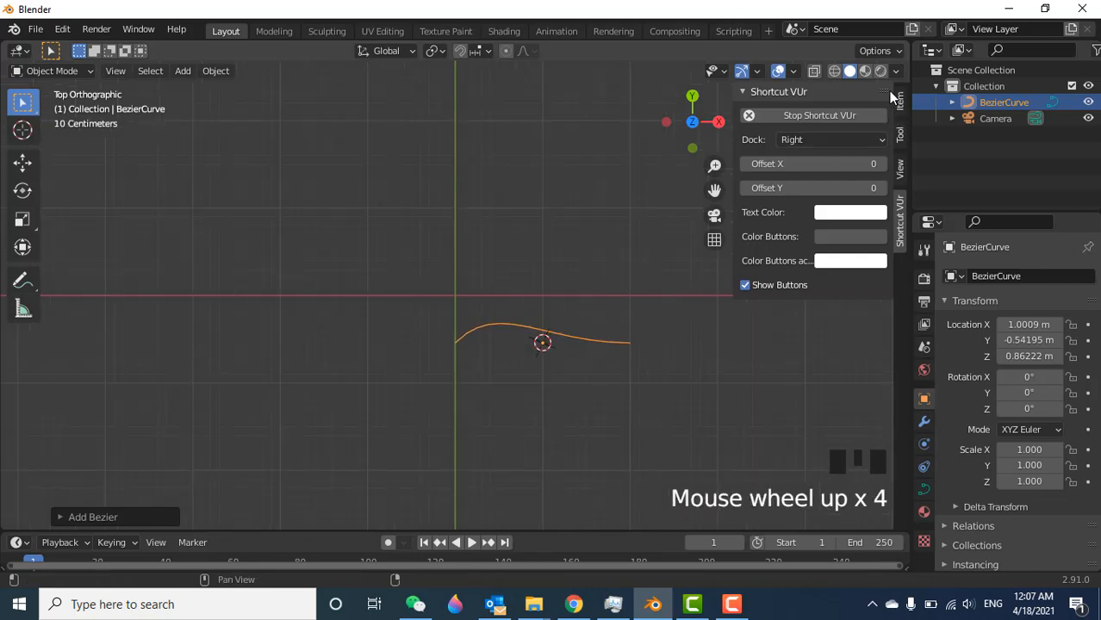
# Step: Move the curve's points and extrude new ones alternating up and down into crests and troughs
pyautogui.press('g')
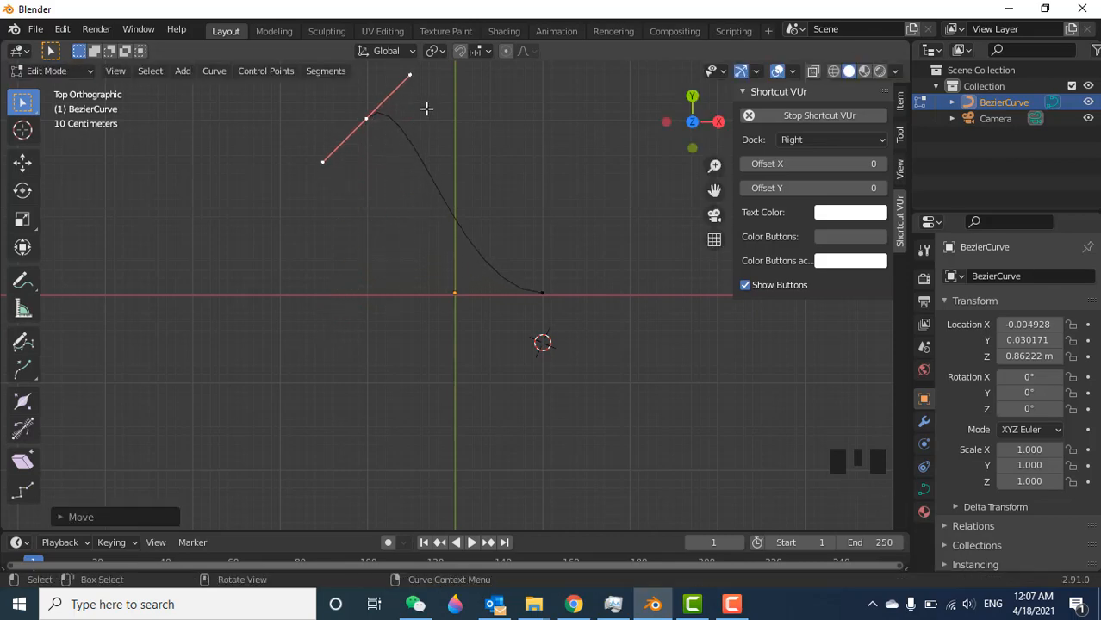
pyautogui.press('g')
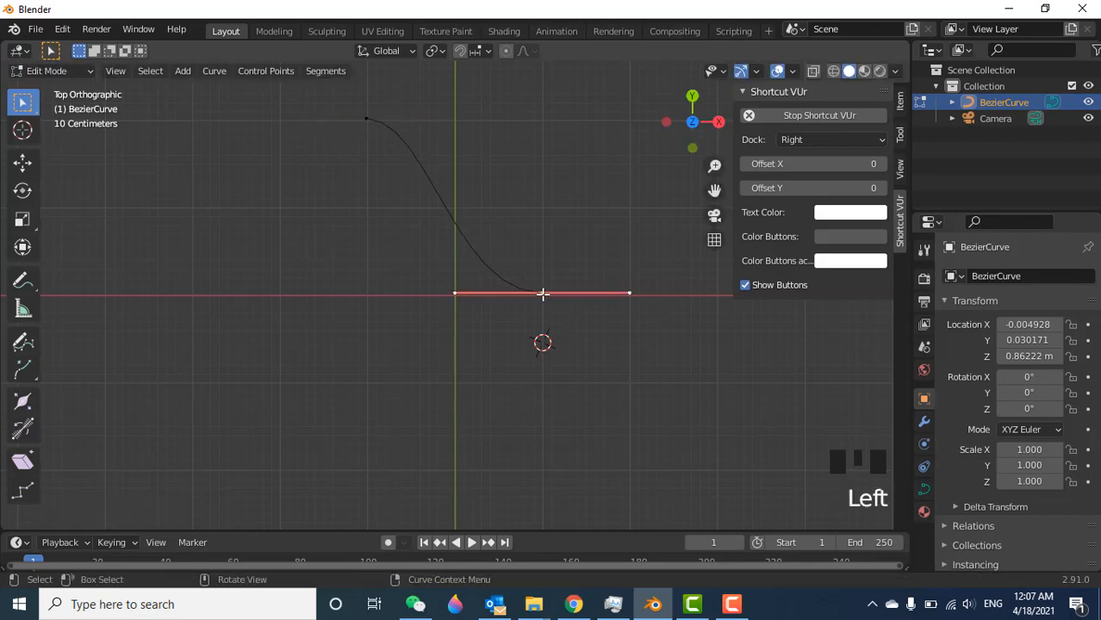
pyautogui.moveTo(542, 295); pyautogui.dragTo(716, 122)
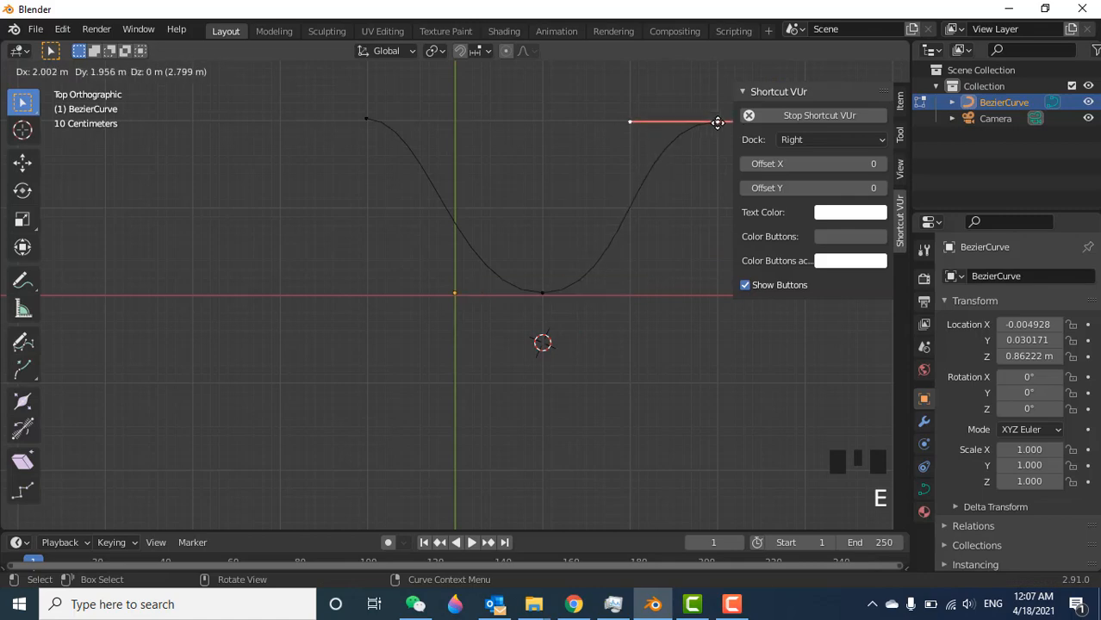
pyautogui.scroll(-3)
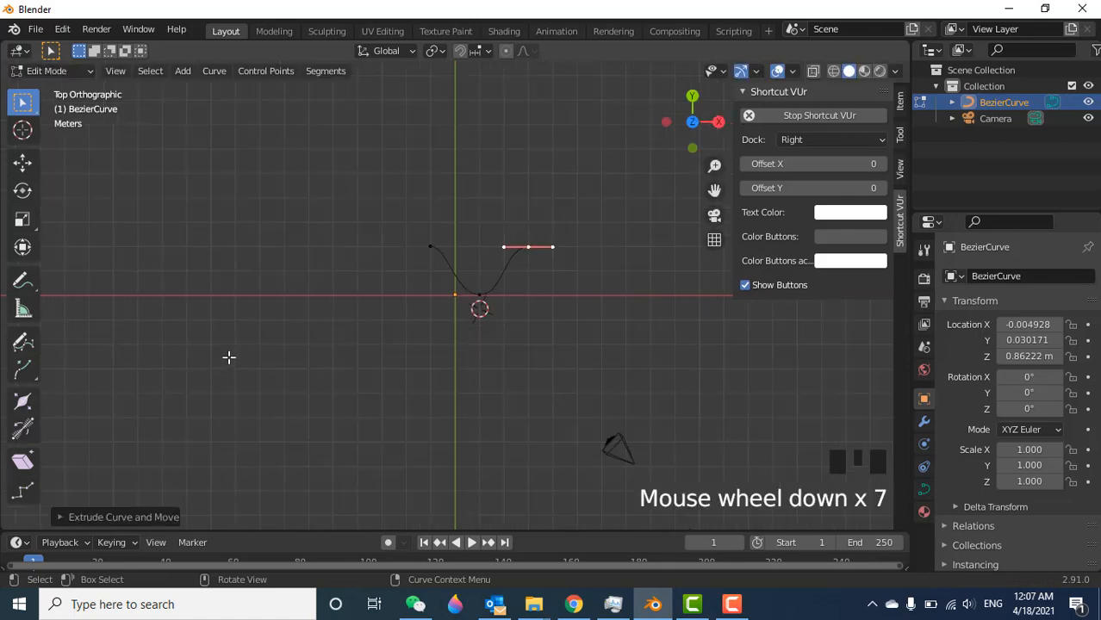
pyautogui.scroll(-3)
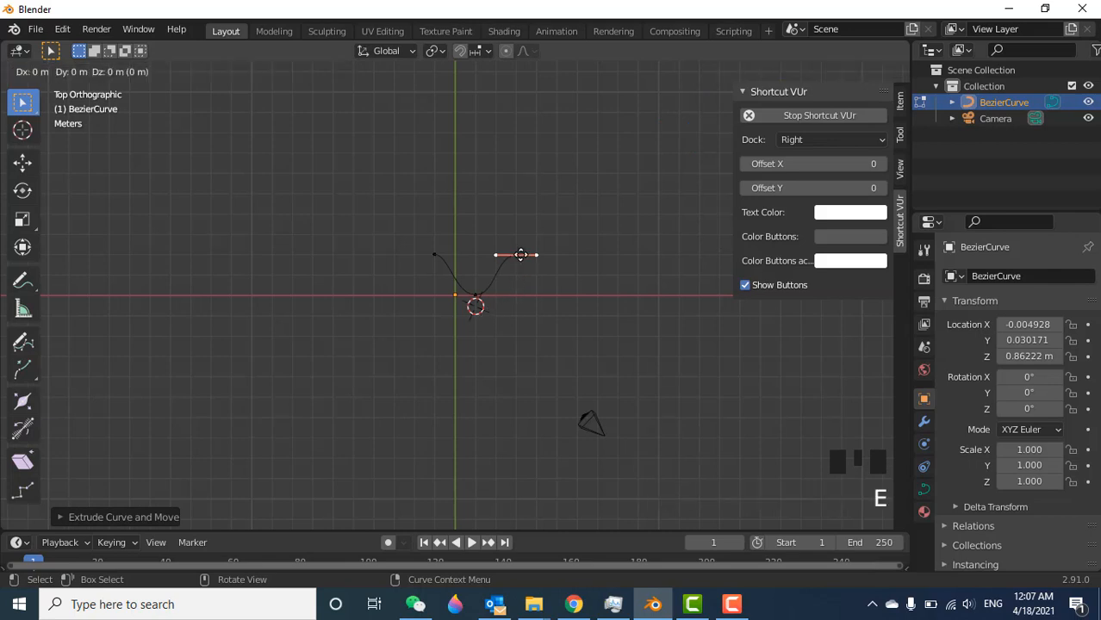
pyautogui.moveTo(520, 255); pyautogui.dragTo(555, 295)
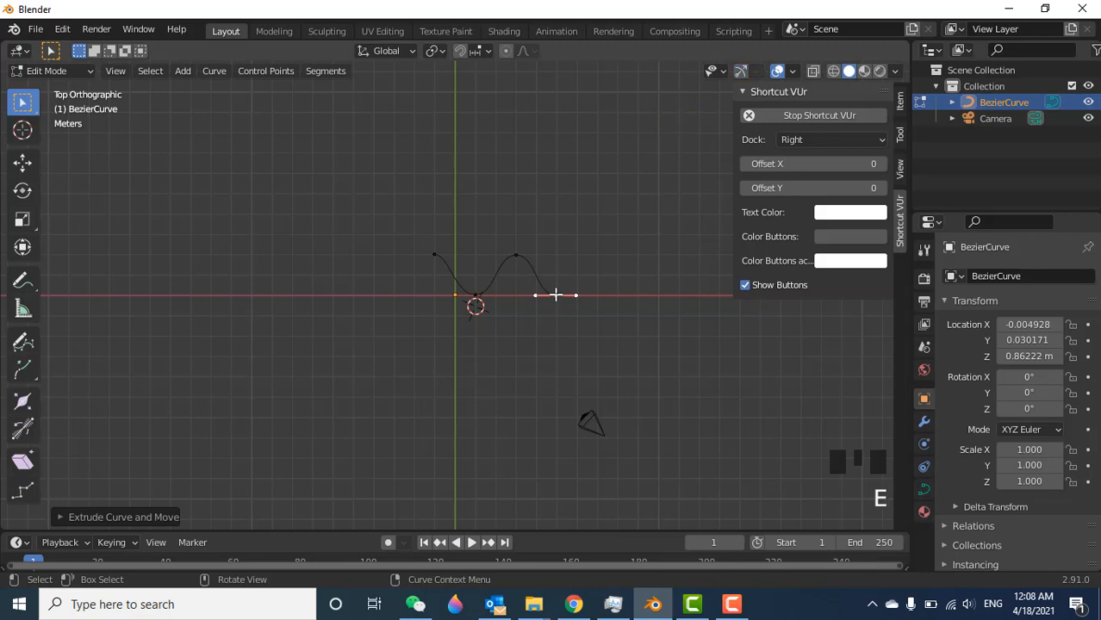
pyautogui.moveTo(554, 296); pyautogui.dragTo(594, 255)
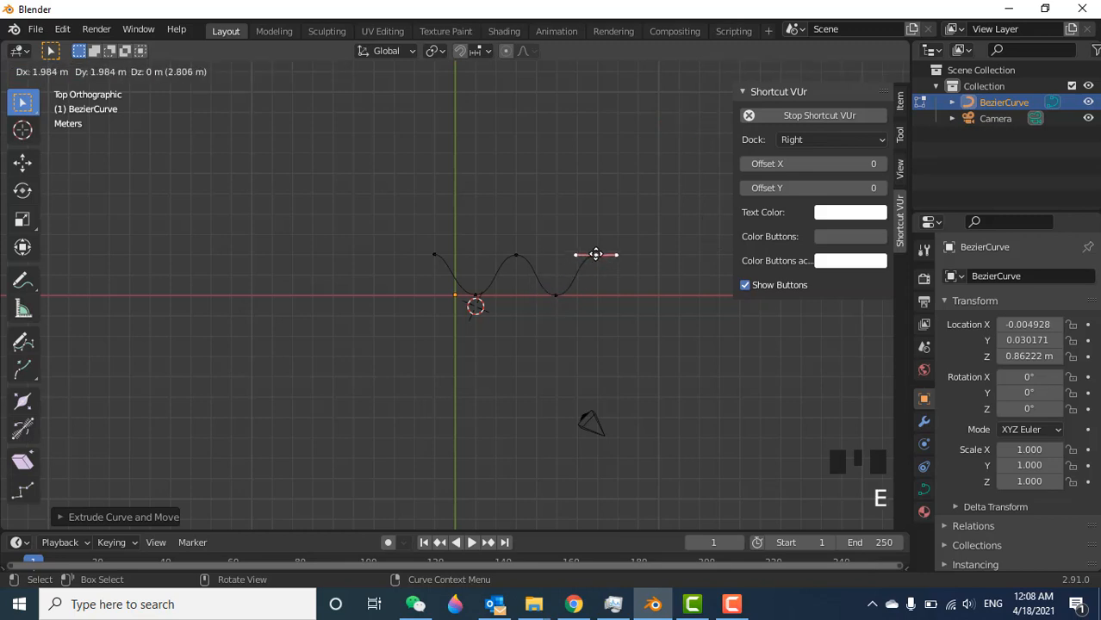
pyautogui.moveTo(596, 255); pyautogui.dragTo(625, 275)
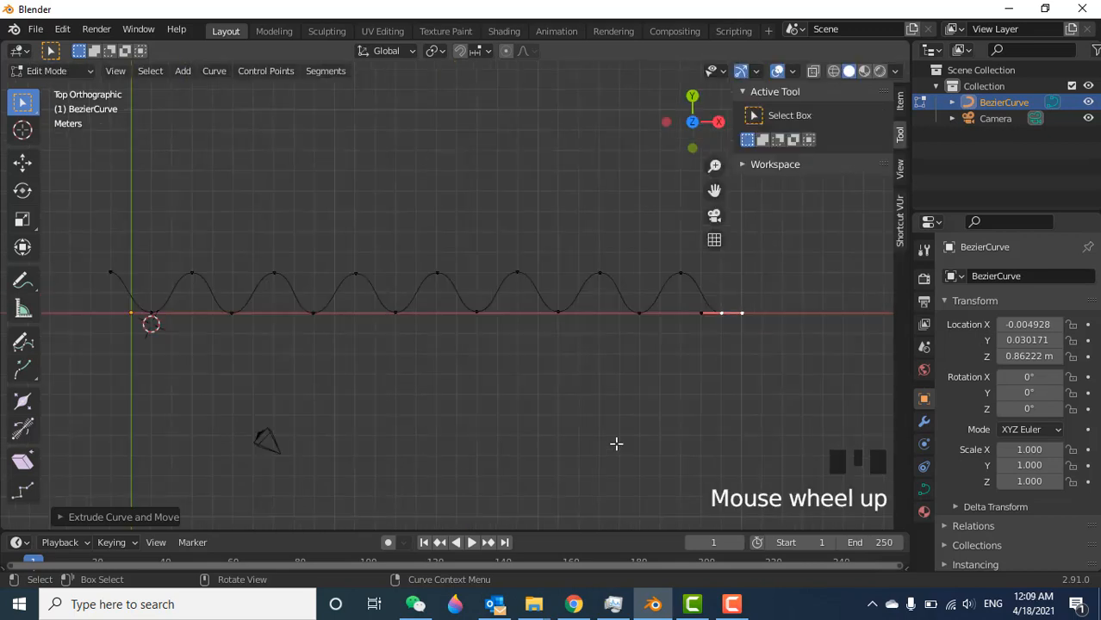
pyautogui.moveTo(96, 268)
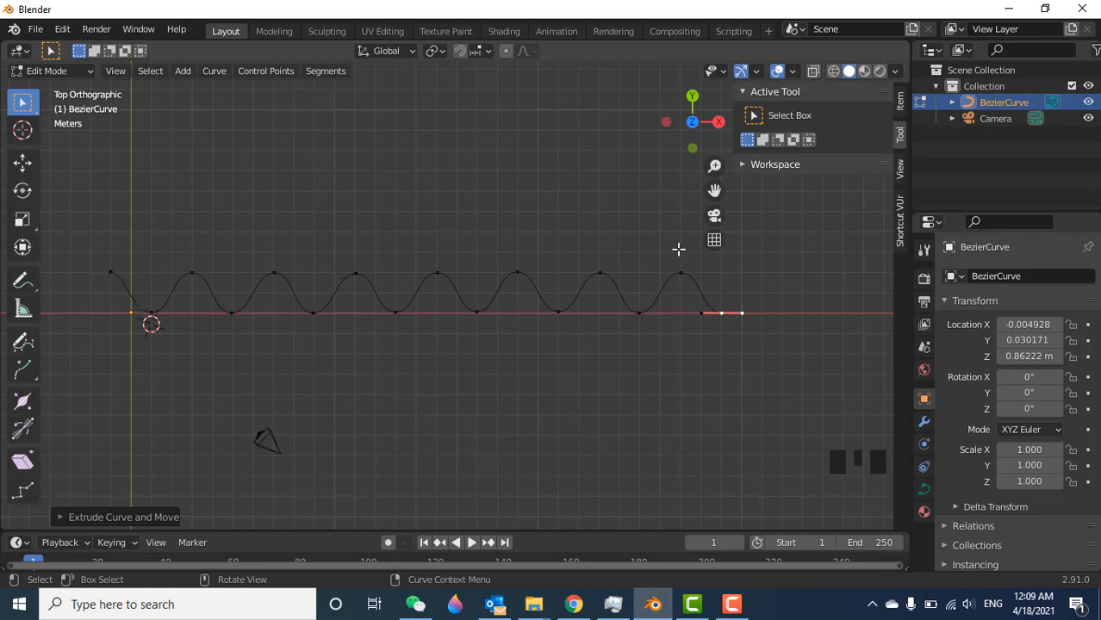
pyautogui.moveTo(365, 336)
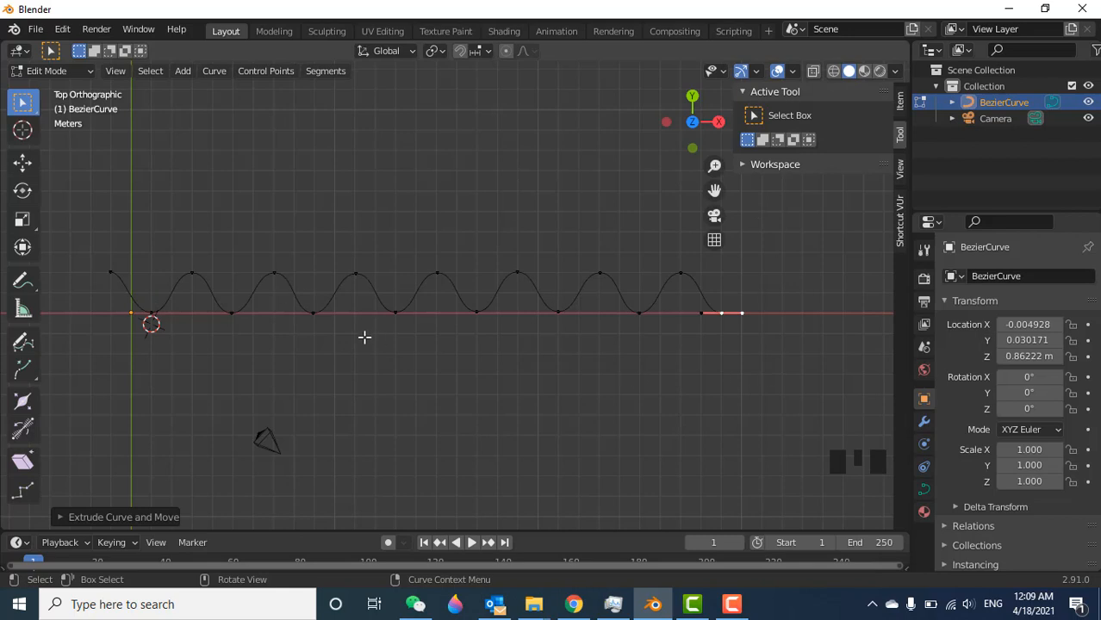
pyautogui.moveTo(316, 300)
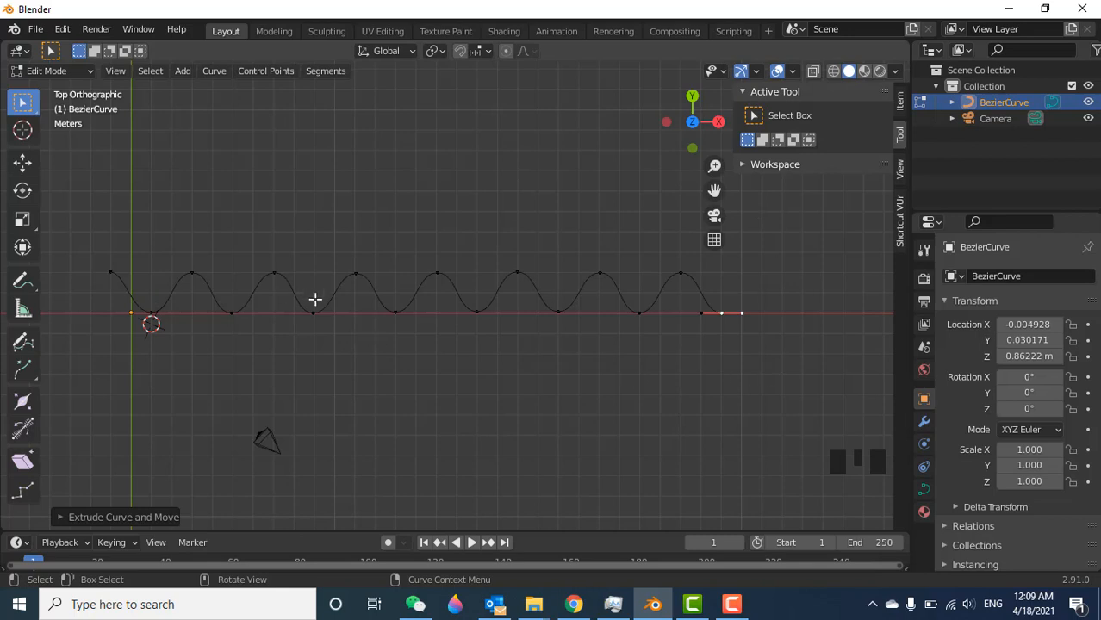
# Step: Leave Edit Mode so the finished wave curve is a whole object again
pyautogui.press('Tab')
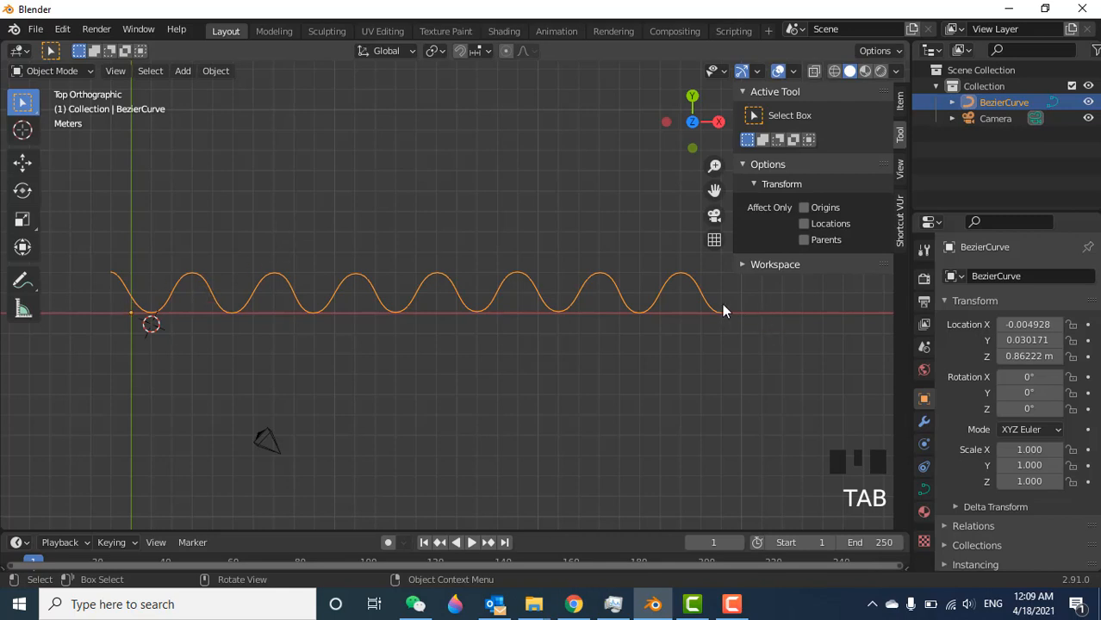
# Step: Add a cylinder mesh, rotate it 90° on Y and scale it into a long thin rod
pyautogui.press('shift+a')
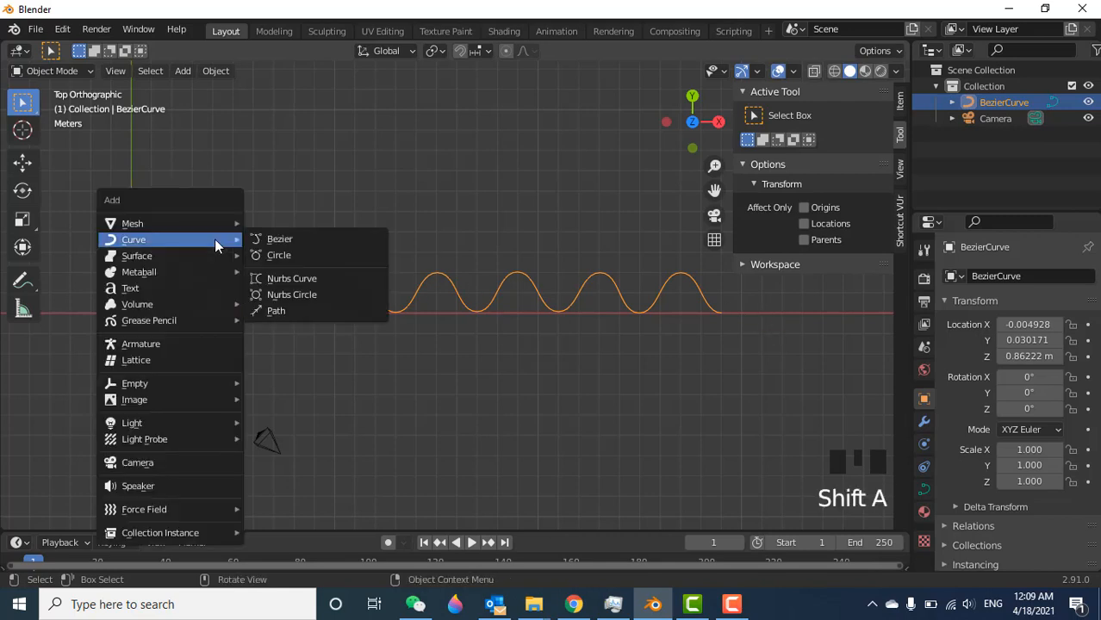
pyautogui.moveTo(212, 243)
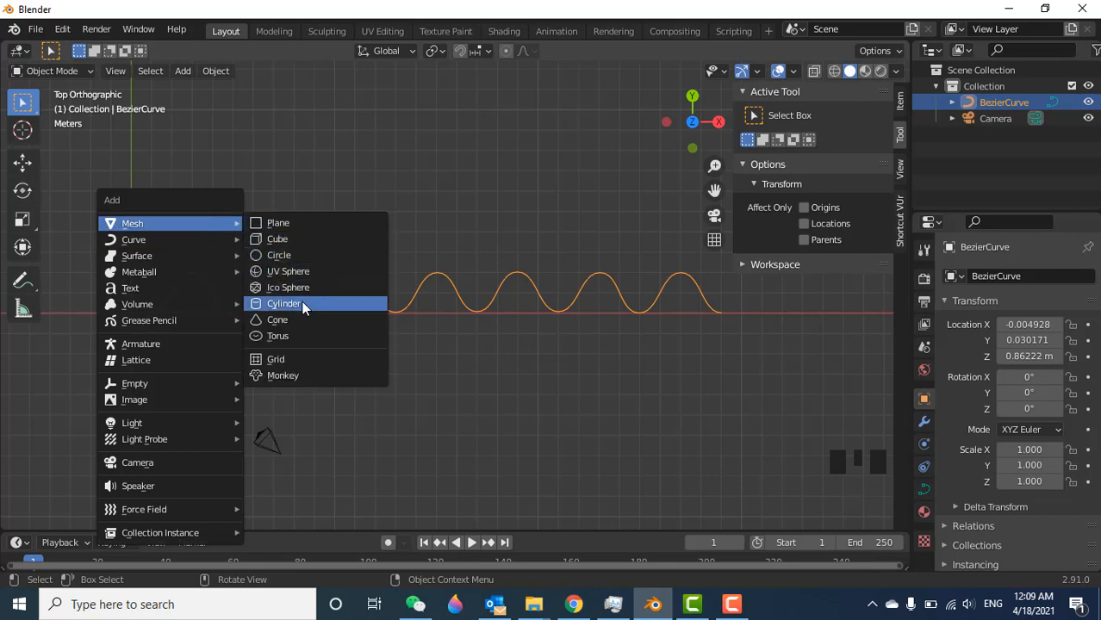
pyautogui.click(282, 303)
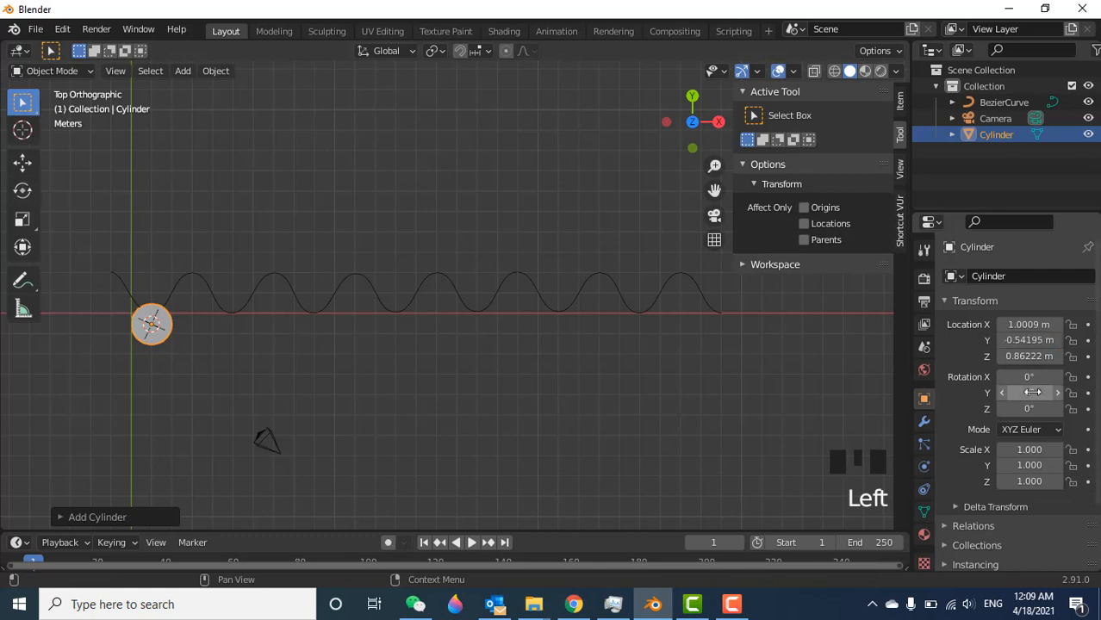
pyautogui.click(1028, 392)
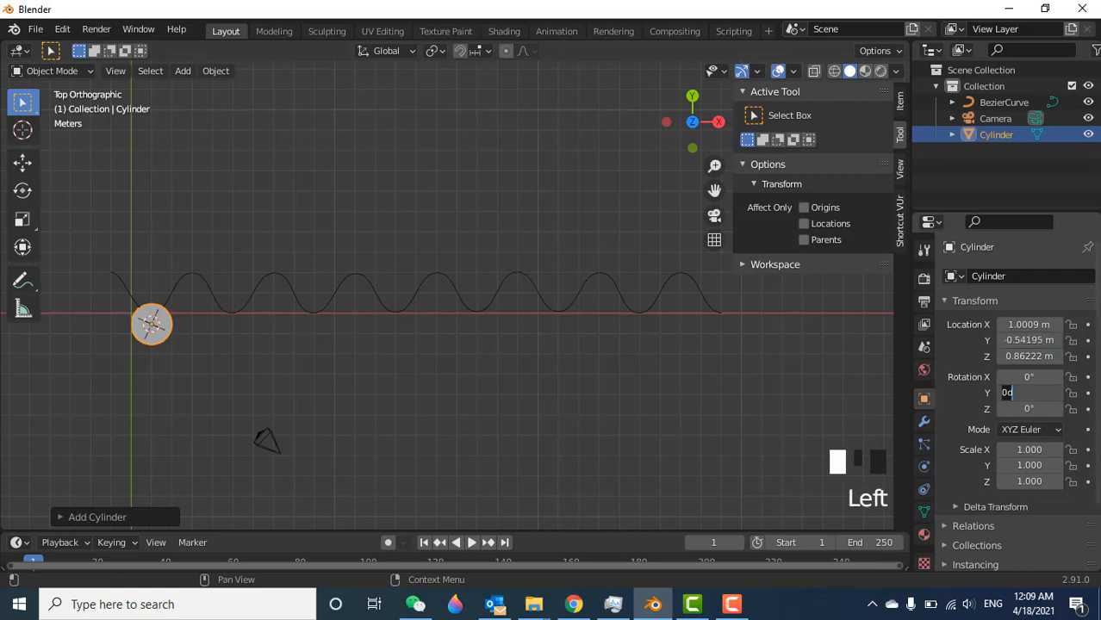
pyautogui.write('90°')
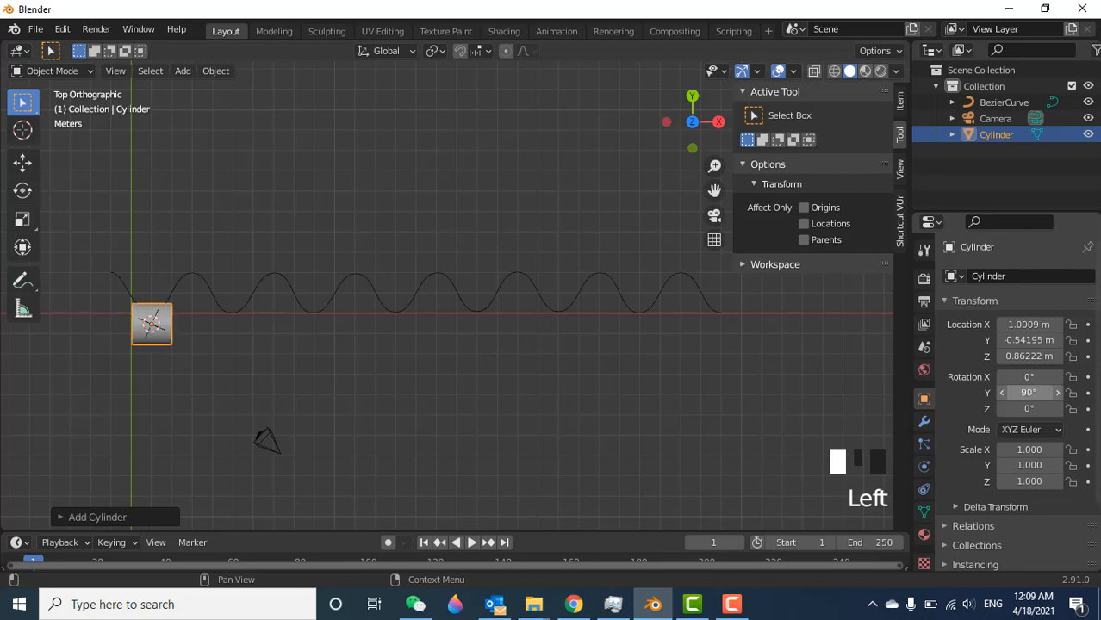
pyautogui.press('s')
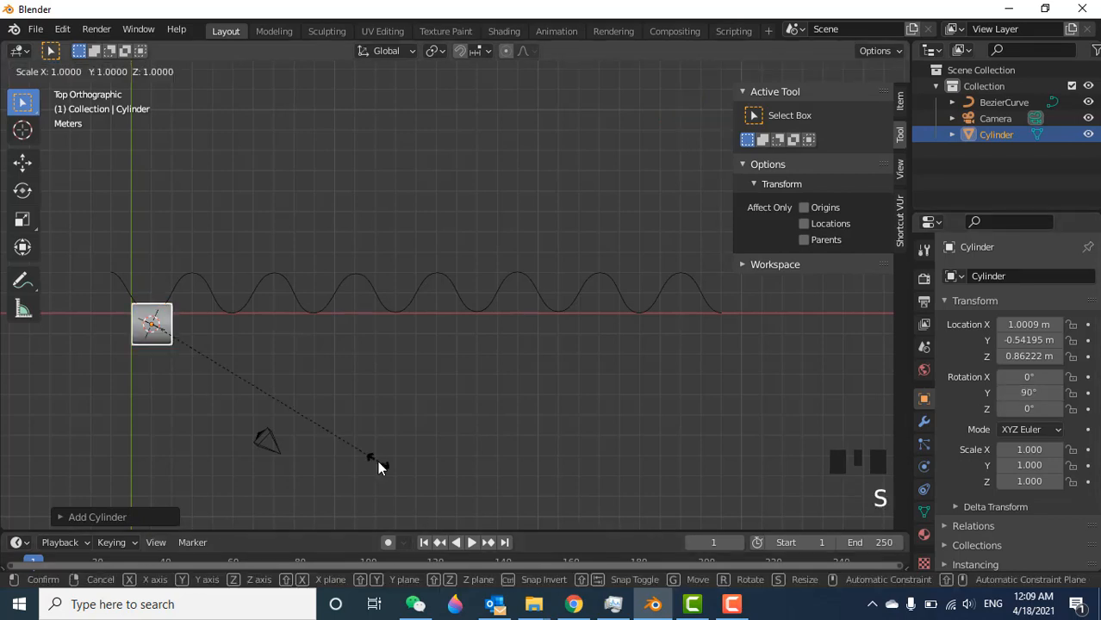
pyautogui.click(379, 469)
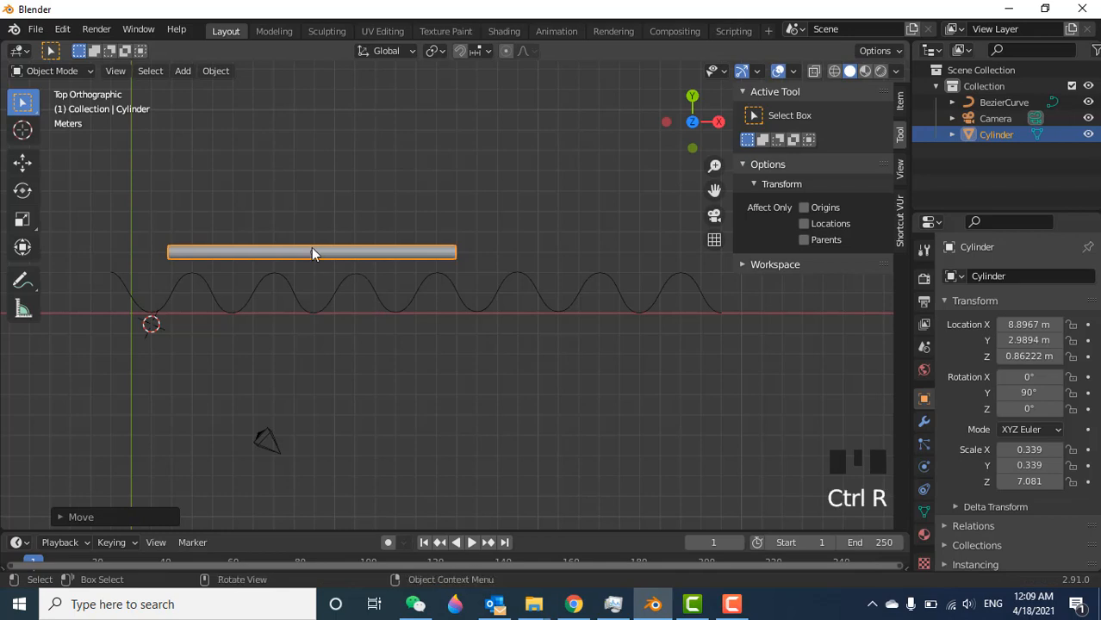
# Step: Add loop cuts along the rod in Edit Mode and return to Object Mode
pyautogui.press('Tab')
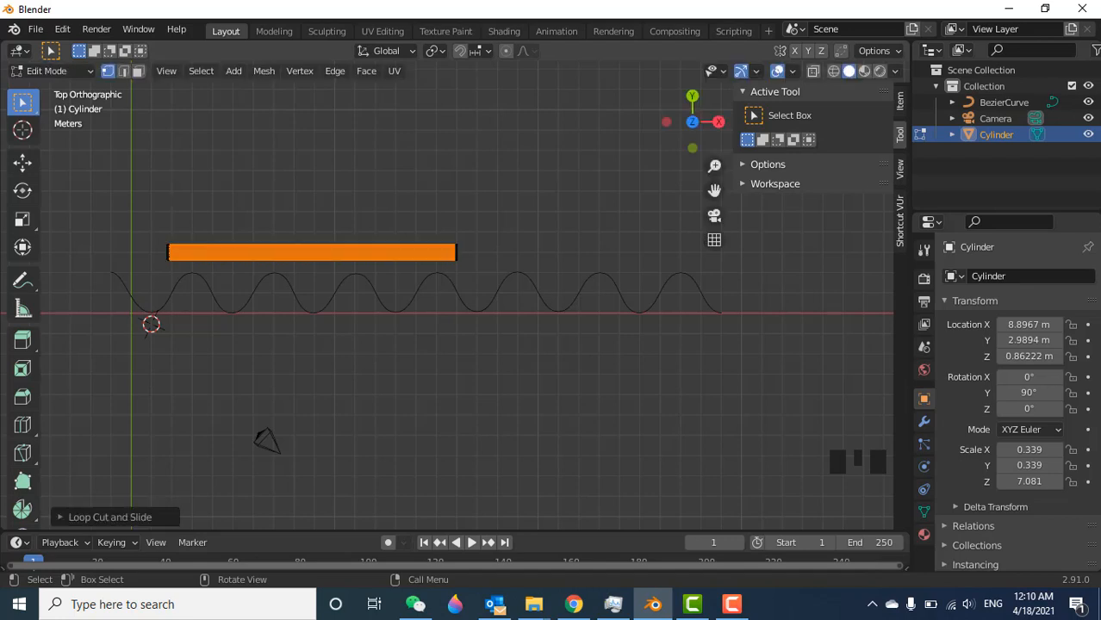
pyautogui.moveTo(370, 307)
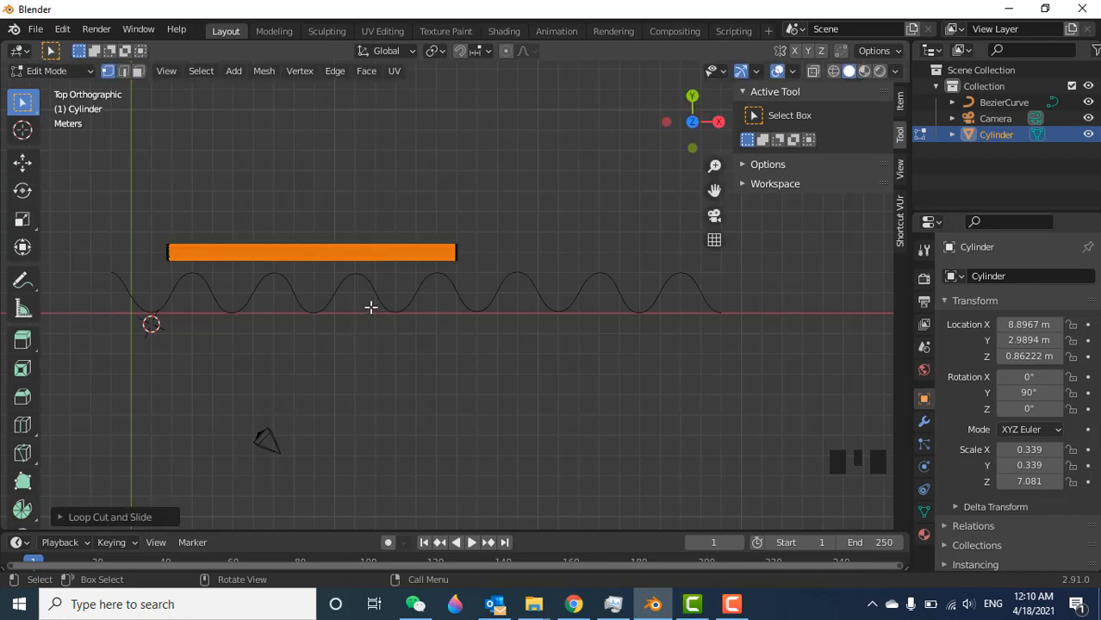
pyautogui.press('Tab')
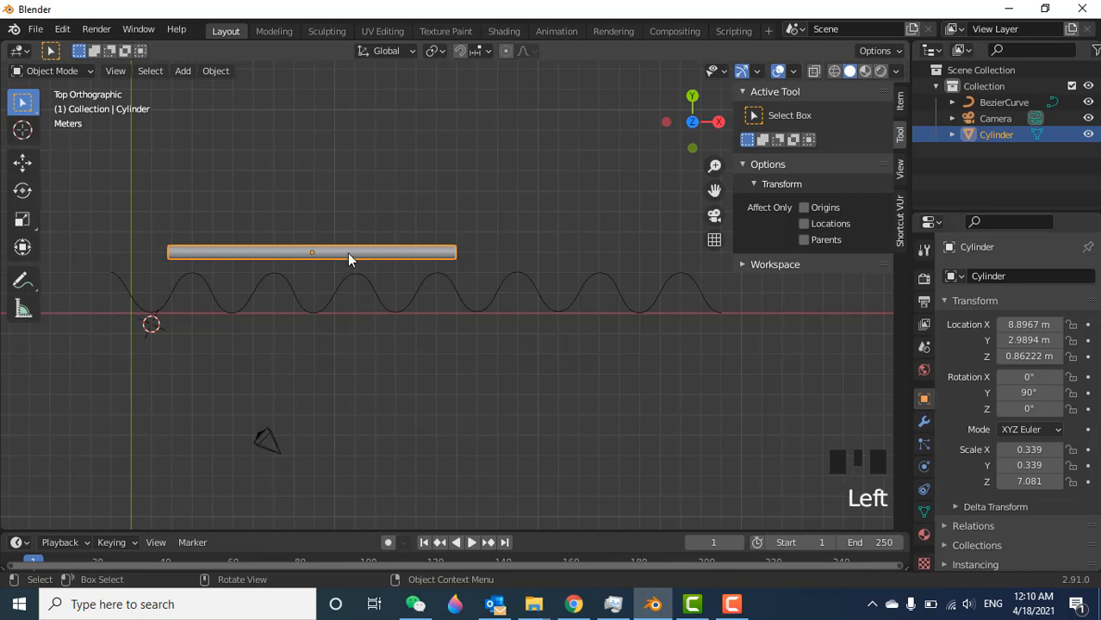
# Step: Add a Curve modifier to the cylinder with BezierCurve as its Curve Object
pyautogui.click(227, 260)
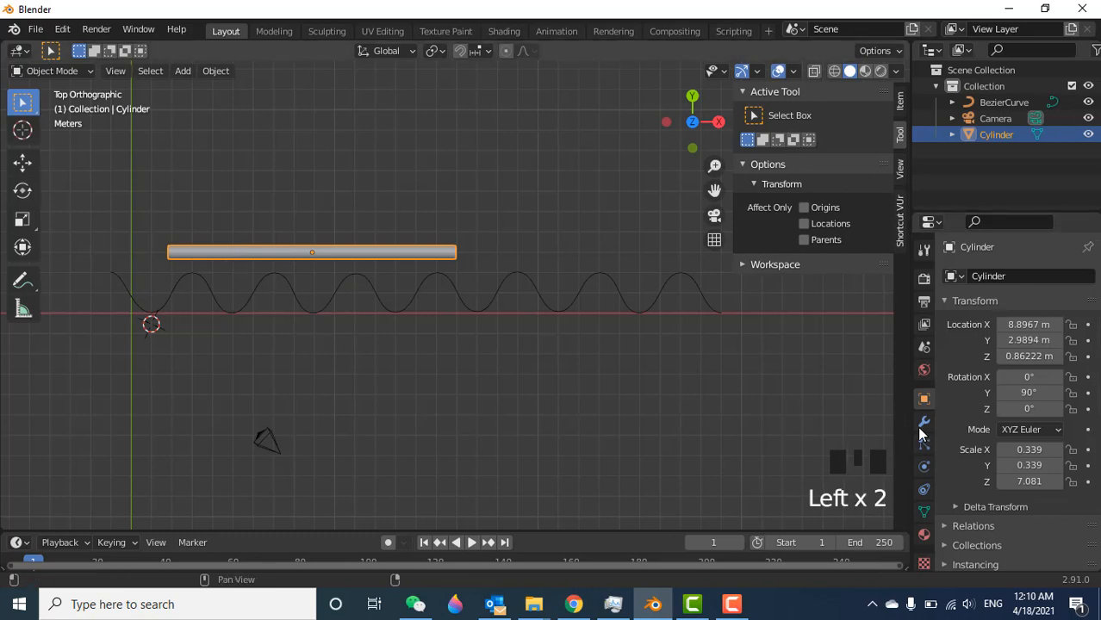
pyautogui.click(924, 421)
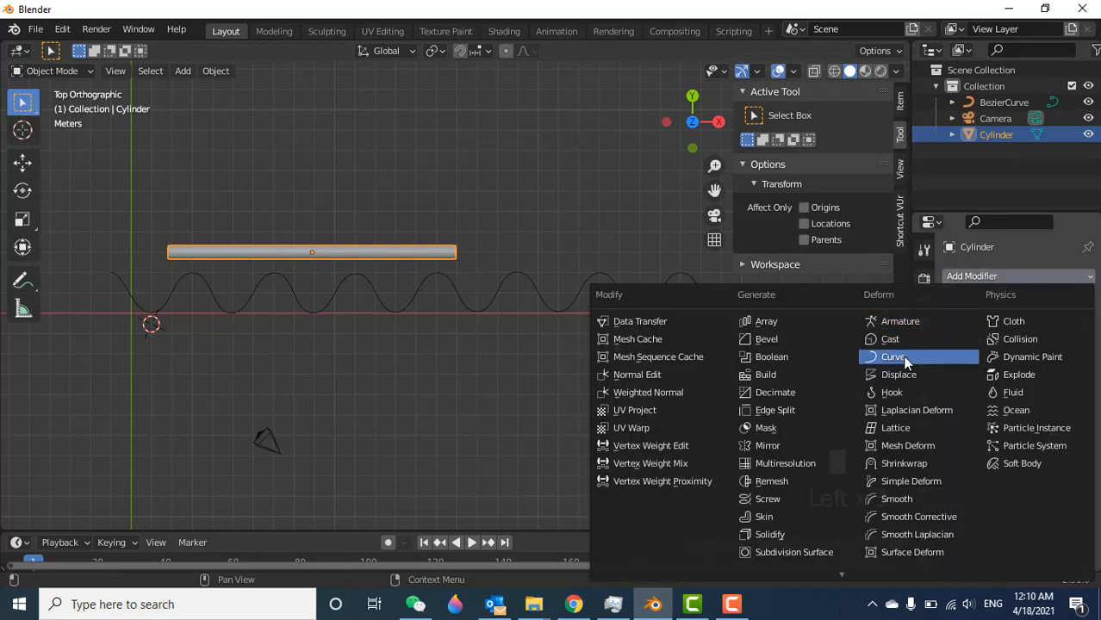
pyautogui.click(903, 356)
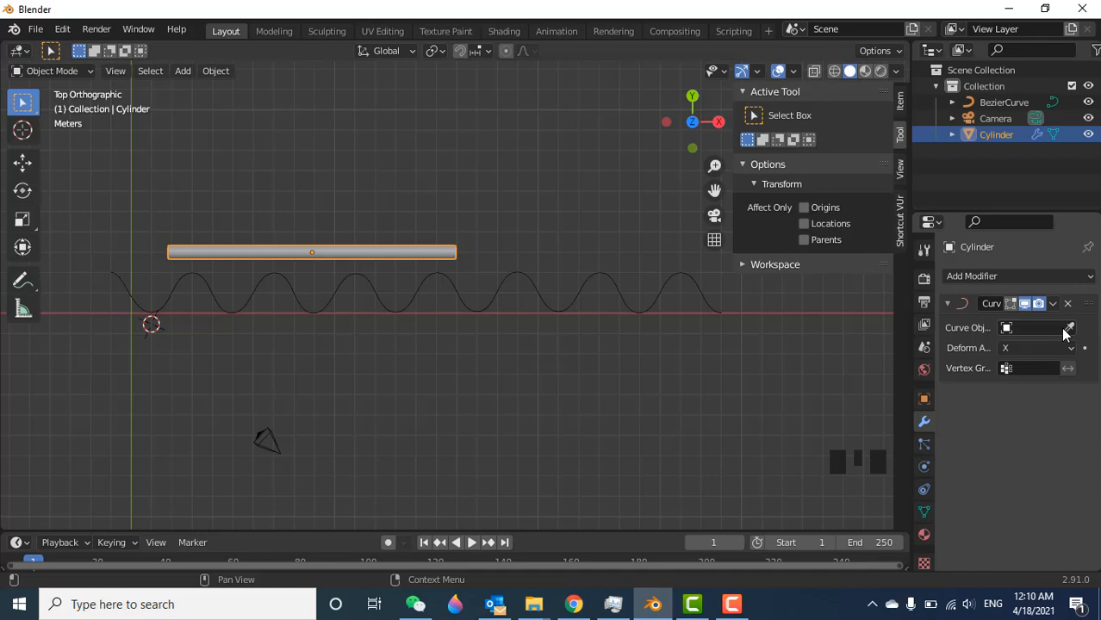
pyautogui.moveTo(1068, 327)
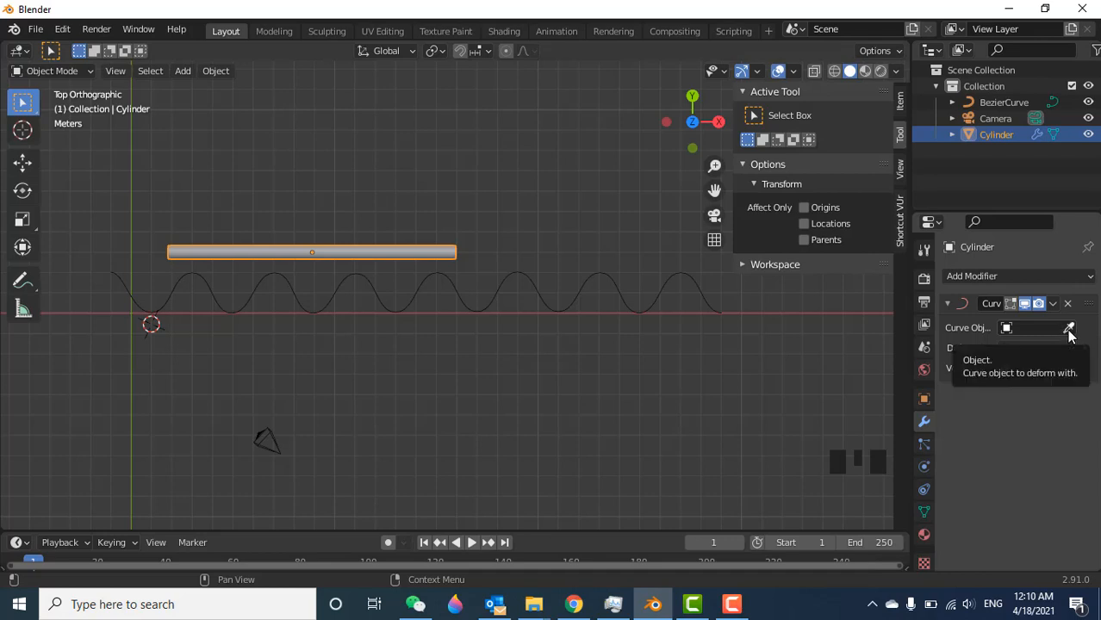
pyautogui.click(1068, 328)
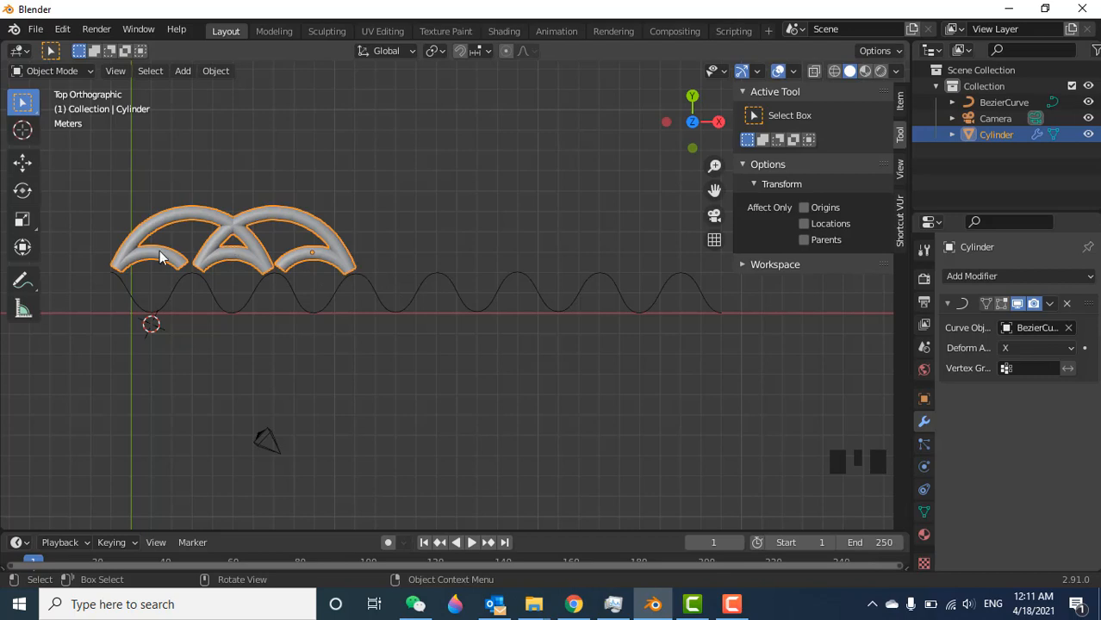
pyautogui.moveTo(212, 241)
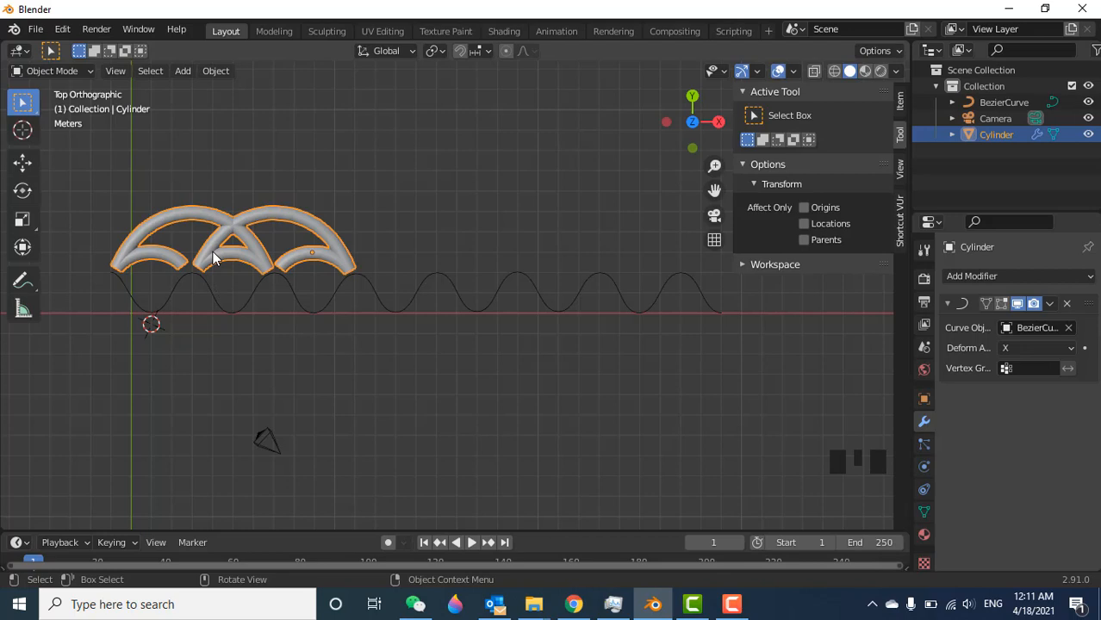
# Step: Move the cylinder onto the wave's start, shorten it, and position it over the first crests
pyautogui.press('g')
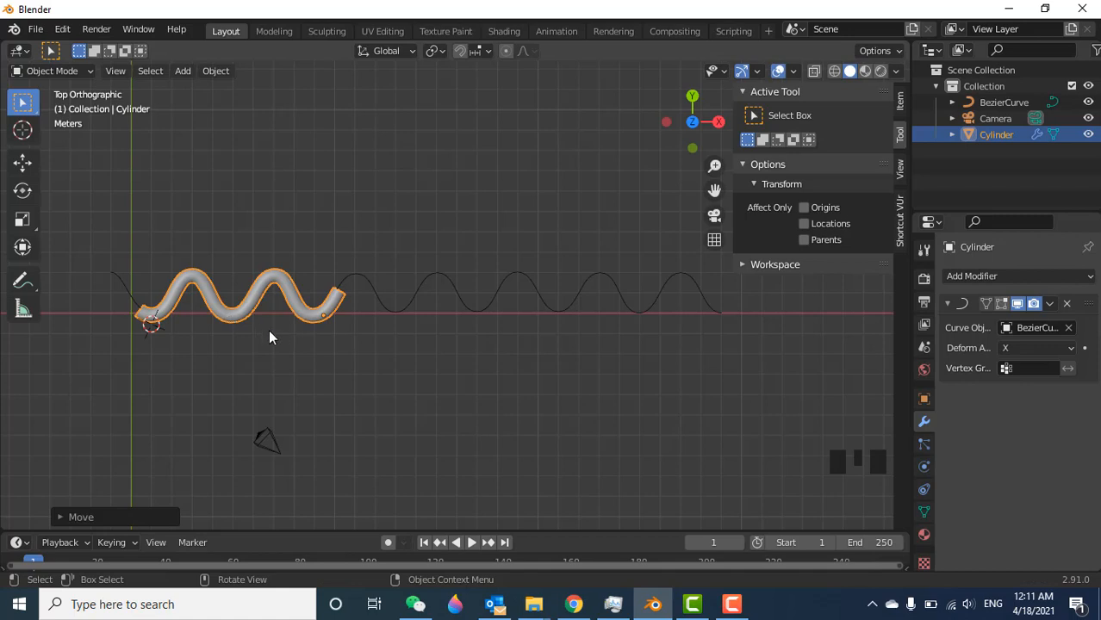
pyautogui.press('s')
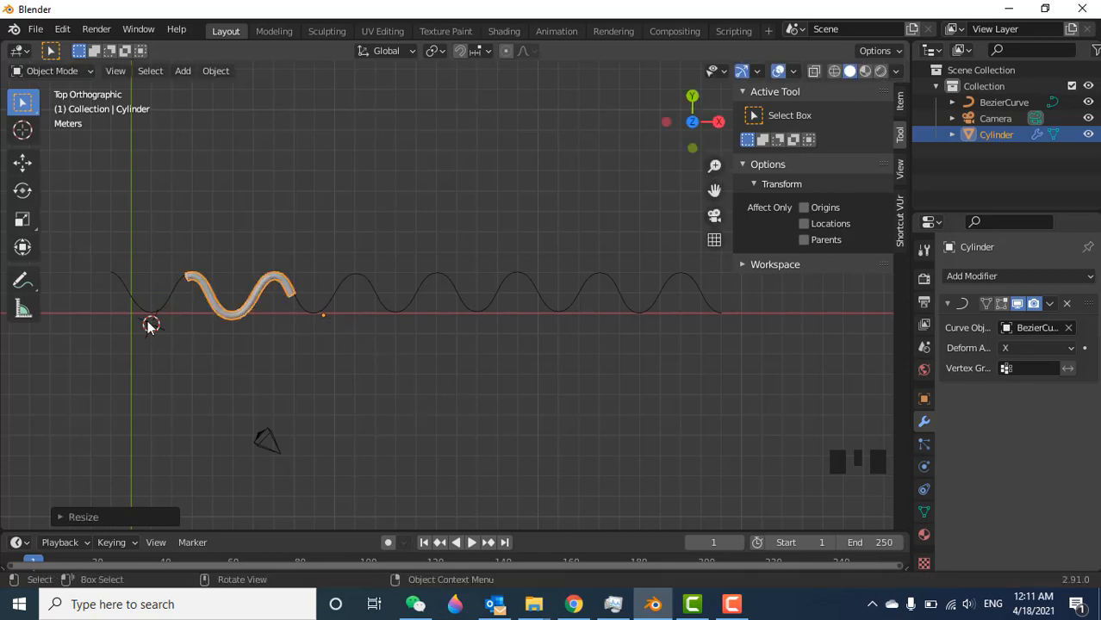
pyautogui.scroll(-3)
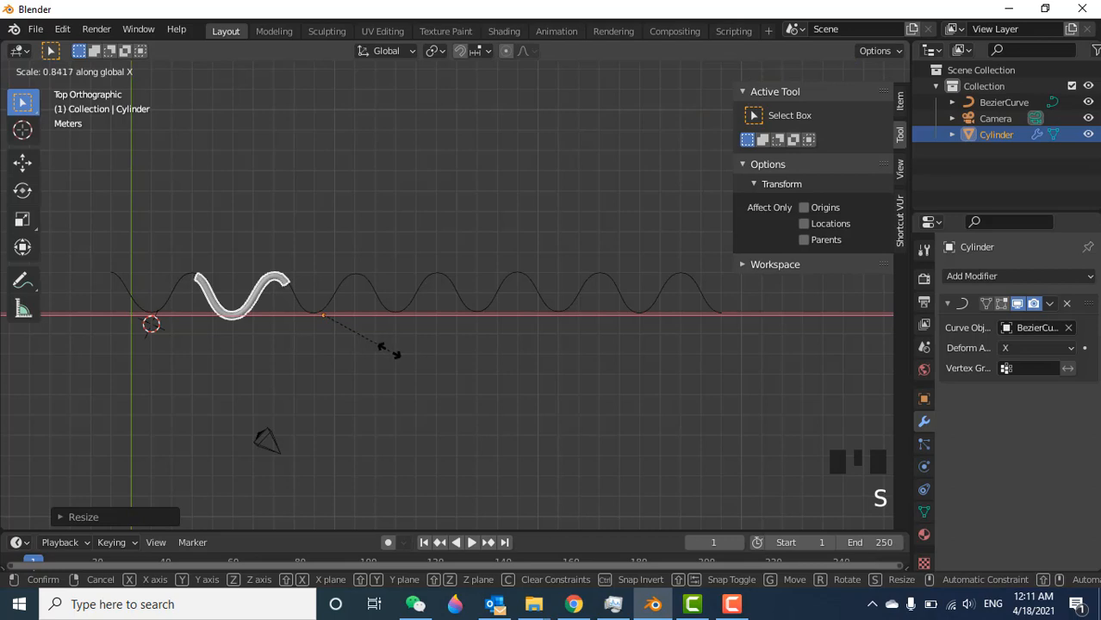
pyautogui.click(392, 360)
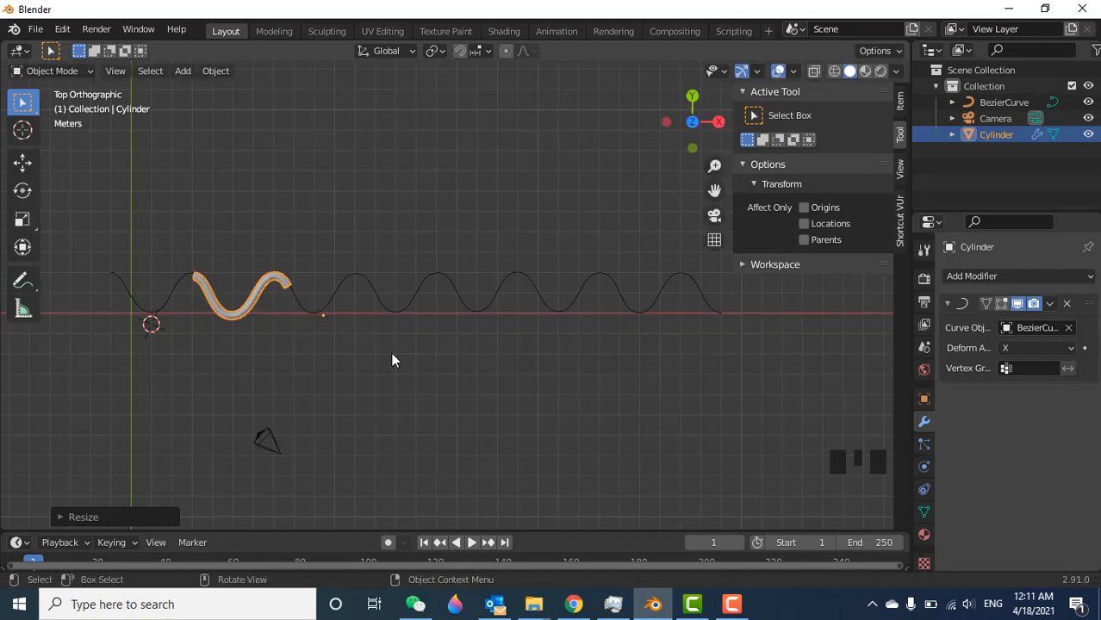
pyautogui.press('g')
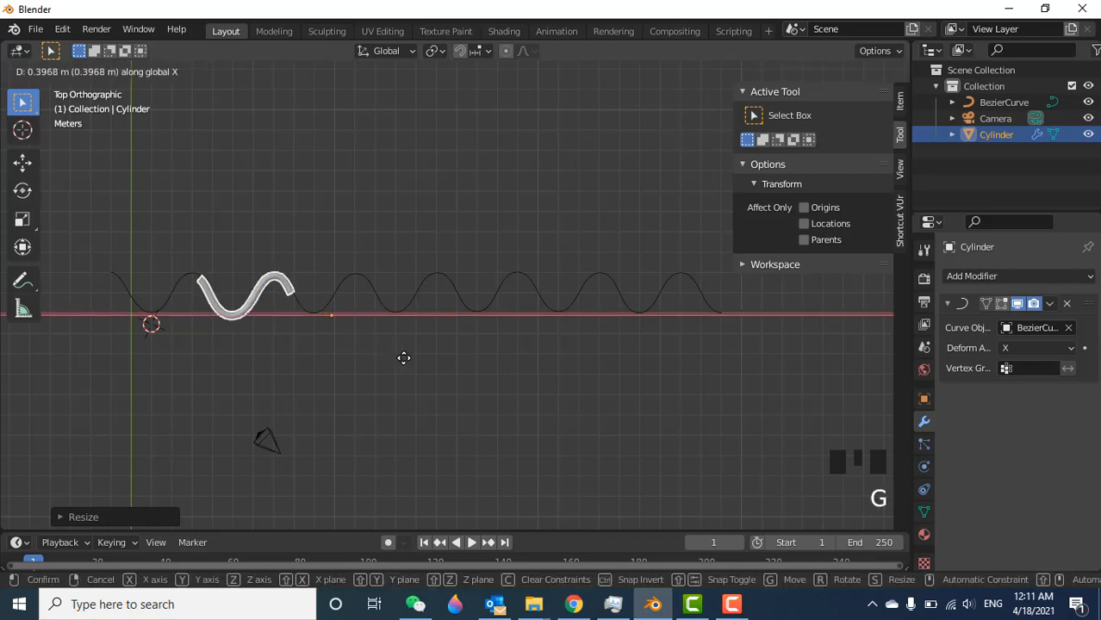
pyautogui.click(413, 365)
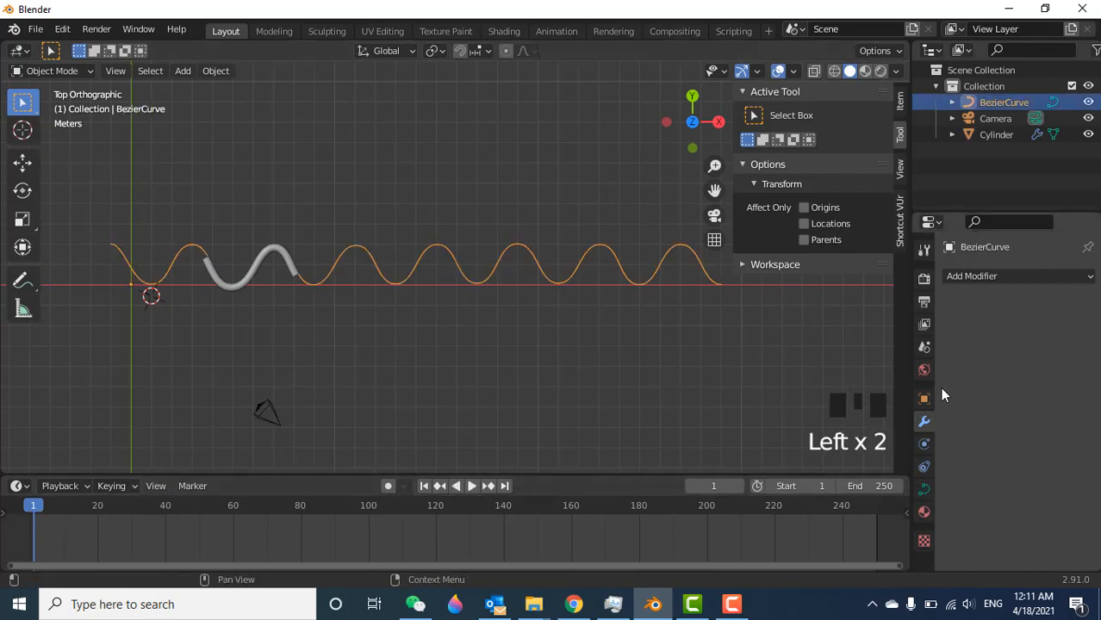
# Step: Keyframe the curve's X location at frame 1 and far left at frame 100, then view it rendered
pyautogui.click(923, 400)
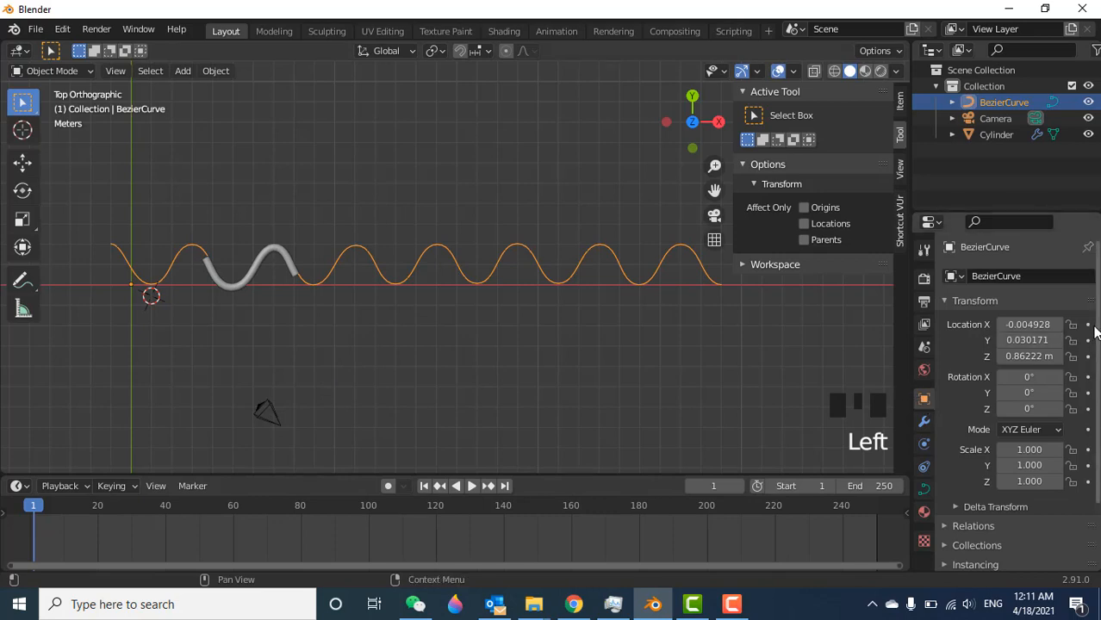
pyautogui.moveTo(1068, 355)
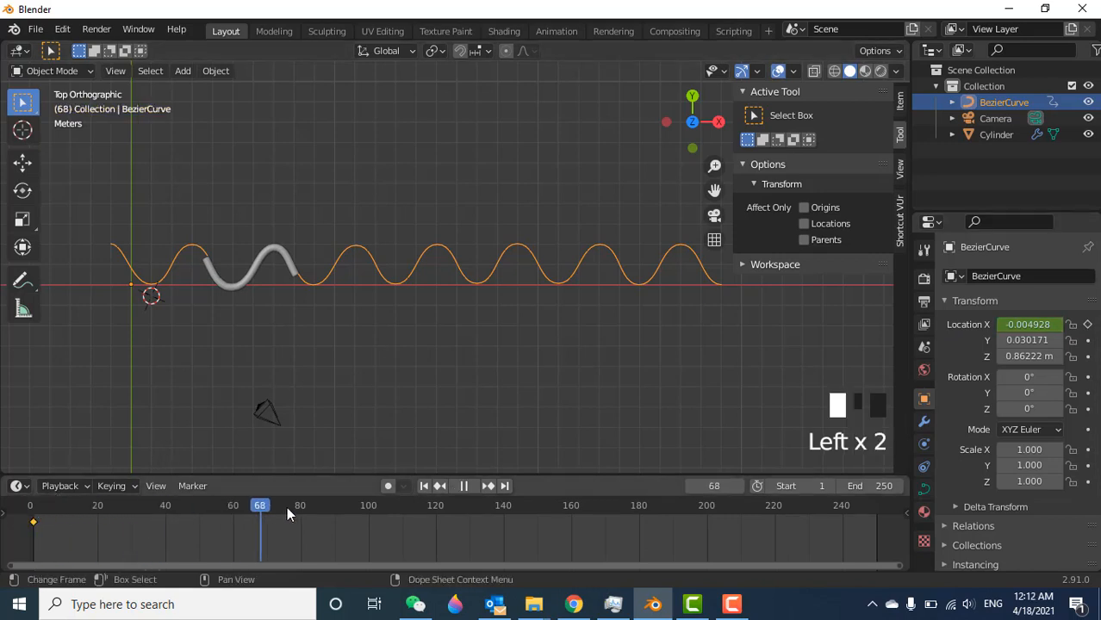
pyautogui.click(368, 517)
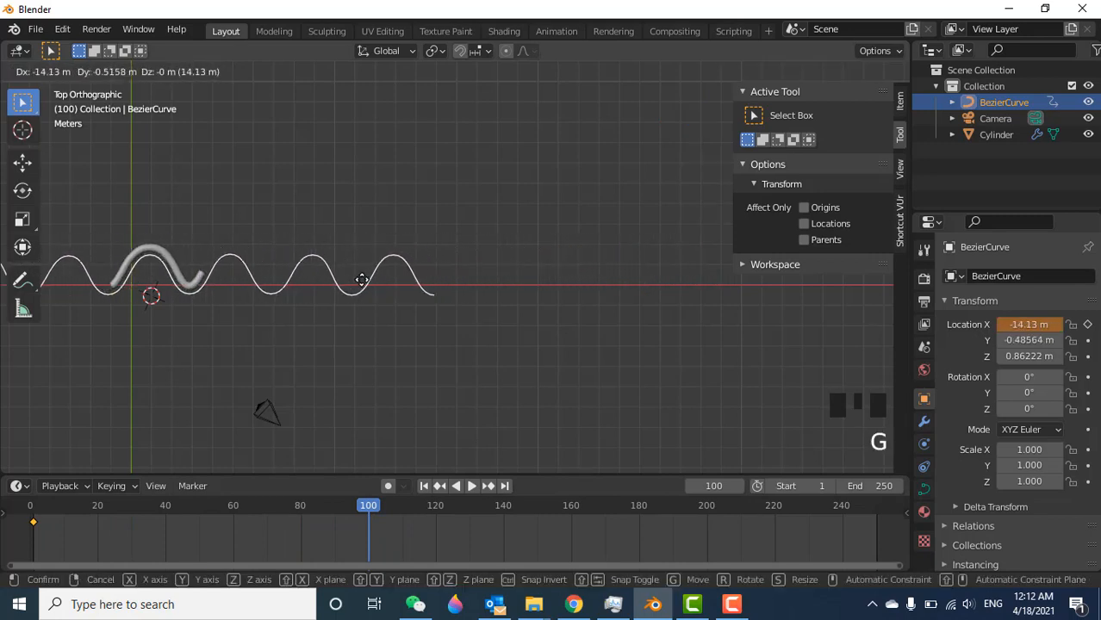
pyautogui.moveTo(228, 268)
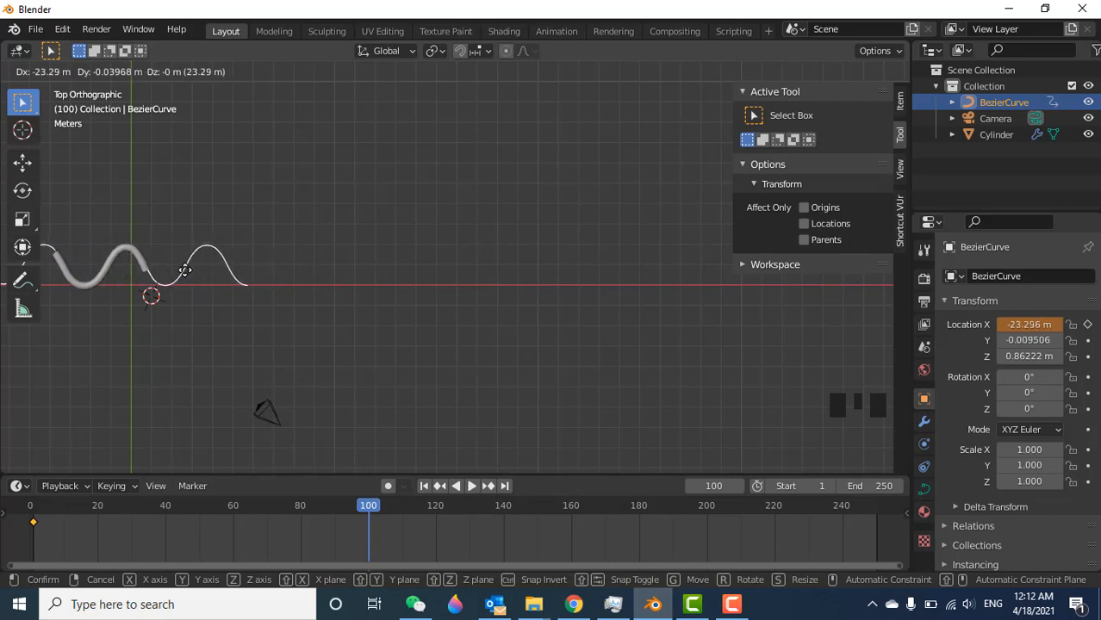
pyautogui.click(182, 270)
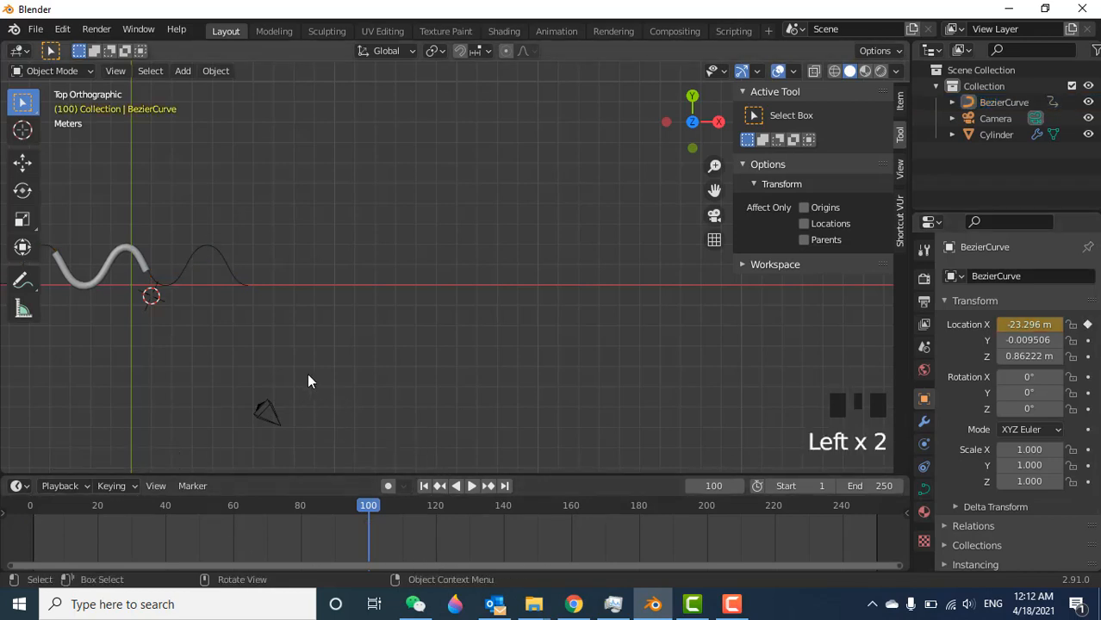
pyautogui.moveTo(310, 383); pyautogui.dragTo(541, 368)
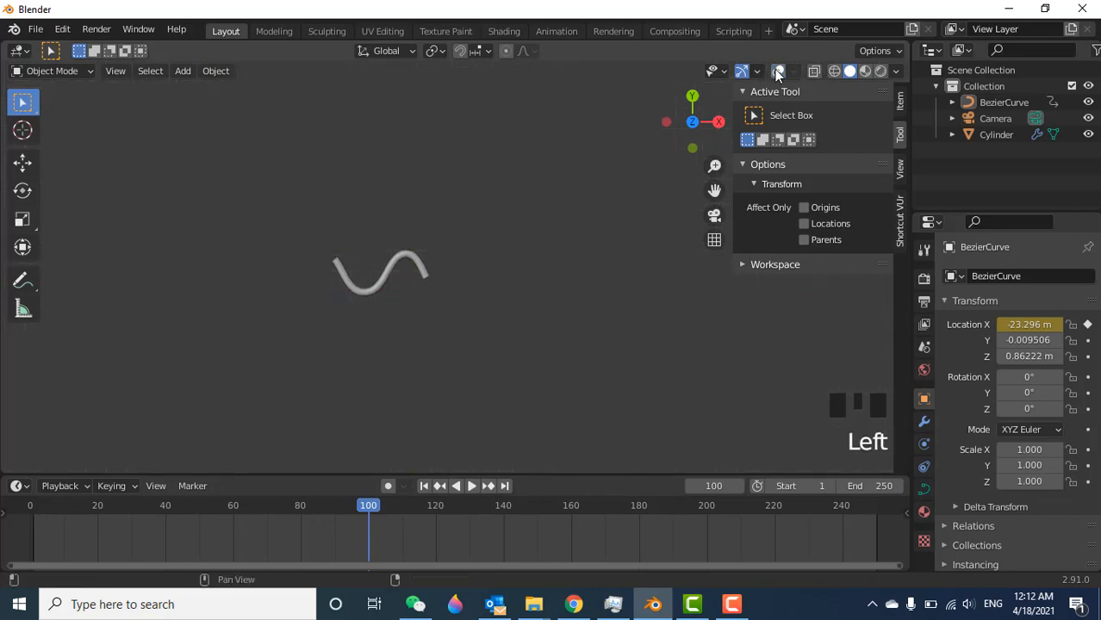
# Step: Set the timeline end to frame 100 and play back the slithering tube animation
pyautogui.click(471, 485)
pyautogui.write('100')
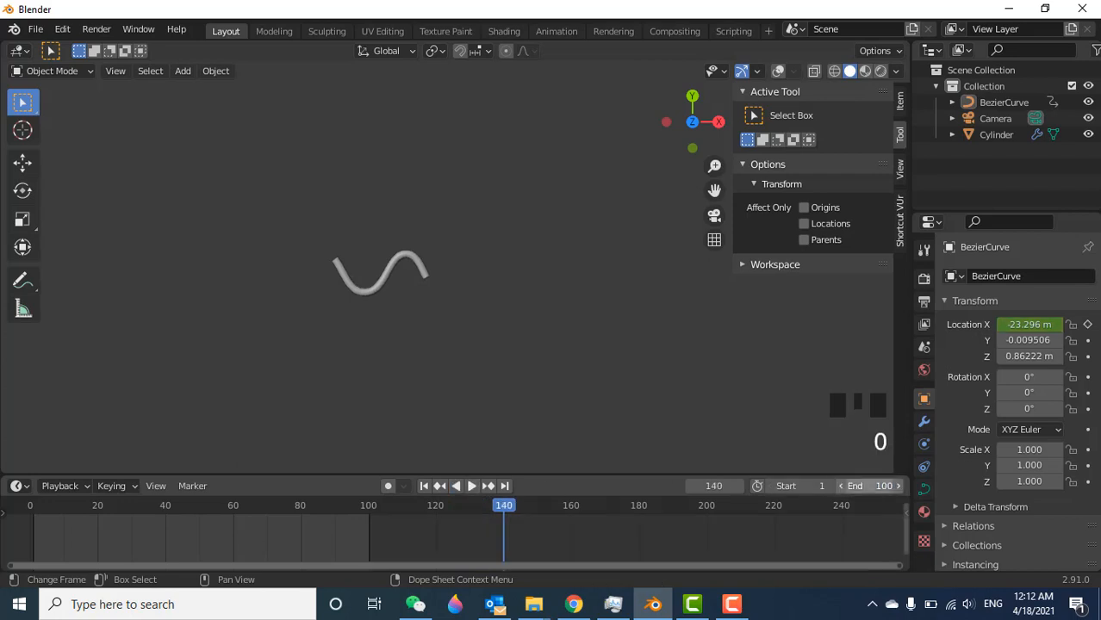
pyautogui.click(472, 486)
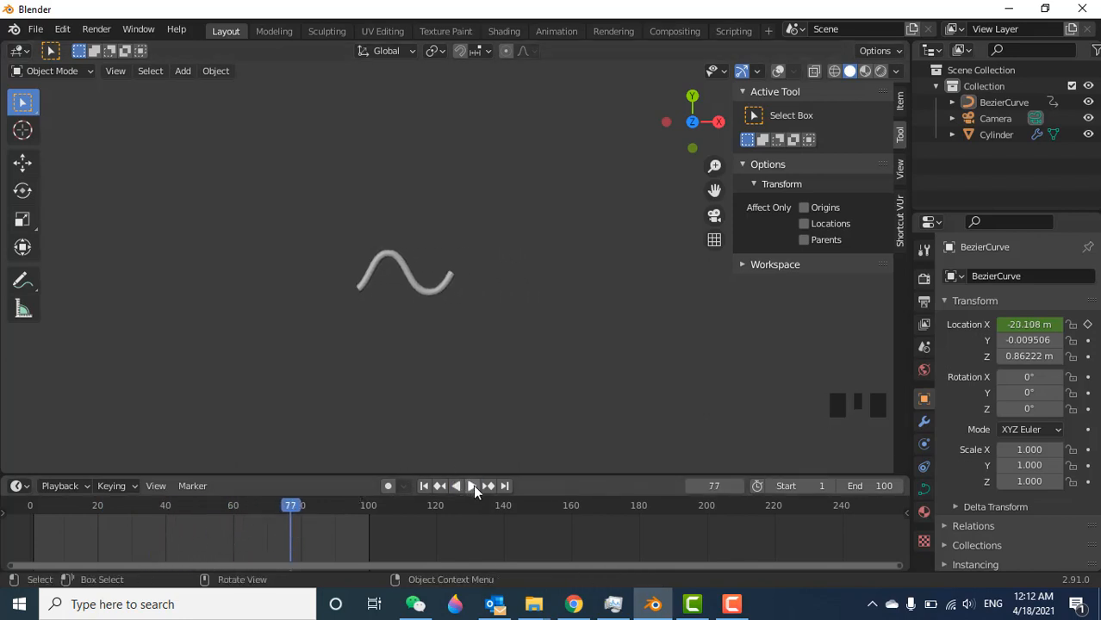
pyautogui.click(472, 486)
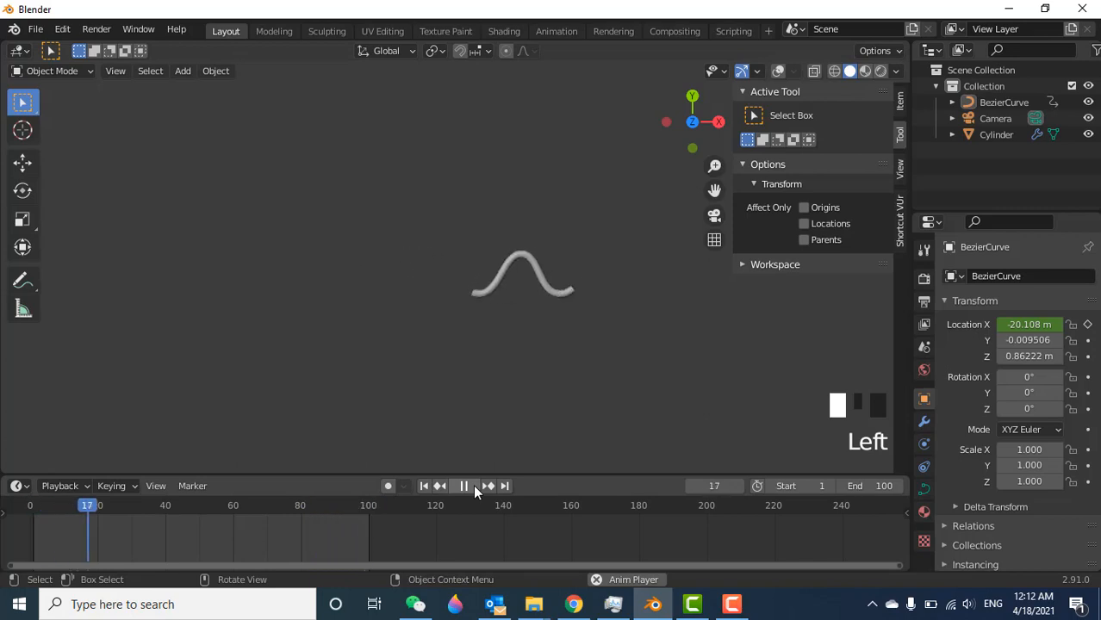